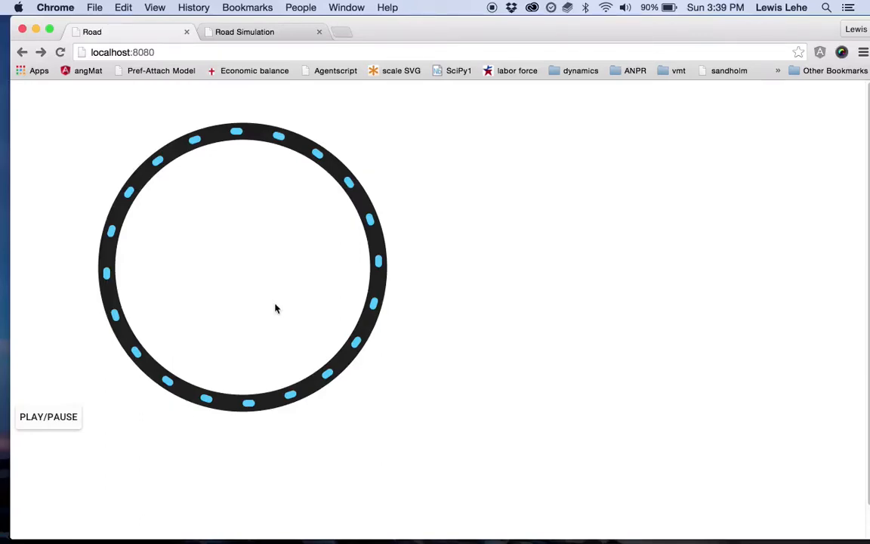
Define angular.module 'mainApp', [] in app.coffee and save the file.
{"action": "left_click", "coordinate": [48, 417]}
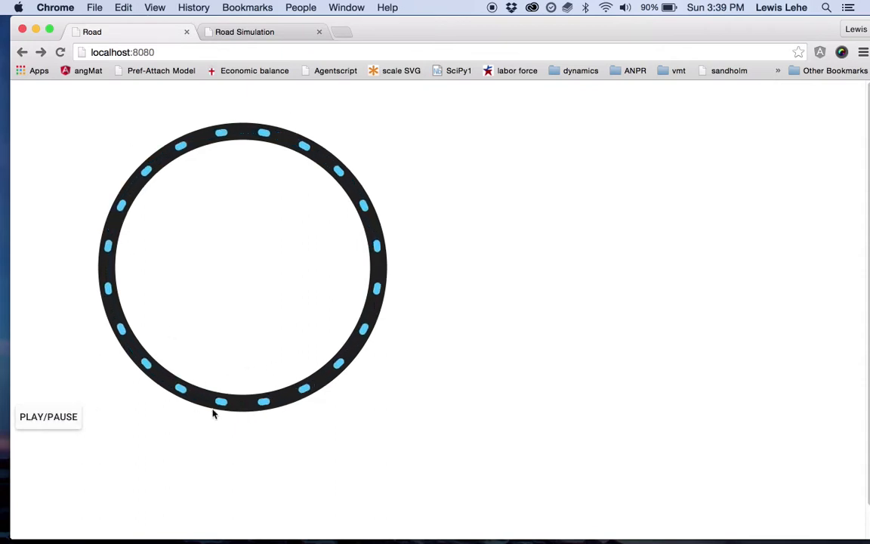
{"action": "left_click", "coordinate": [48, 417]}
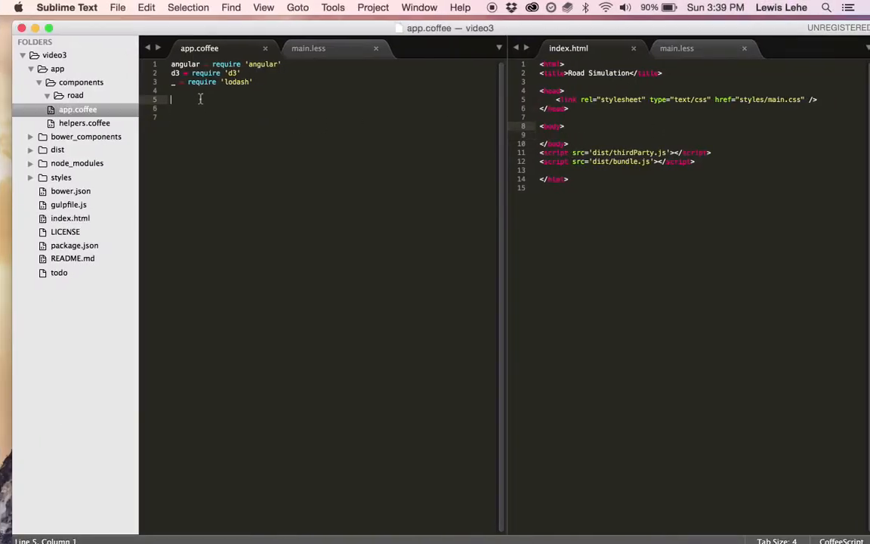
{"action": "key", "text": "cmd+s"}
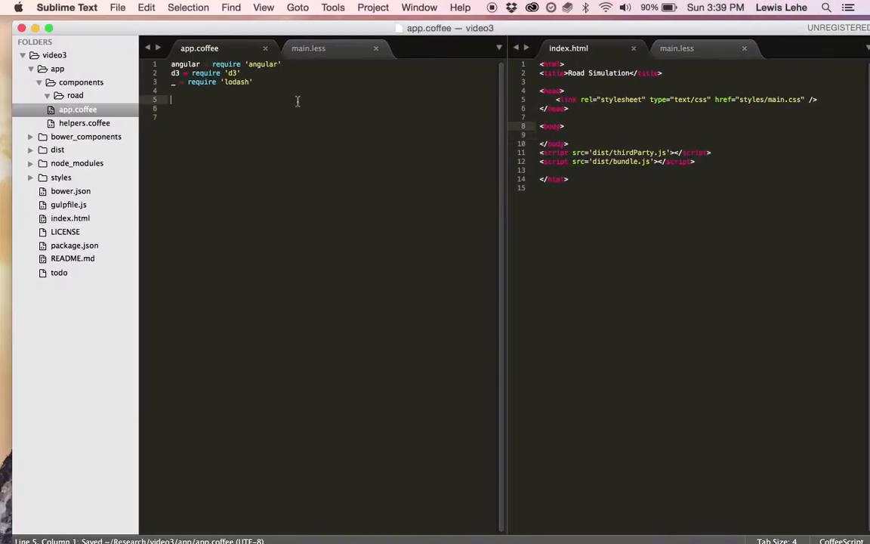
{"action": "type", "text": "angular.module 'mainApp'"}
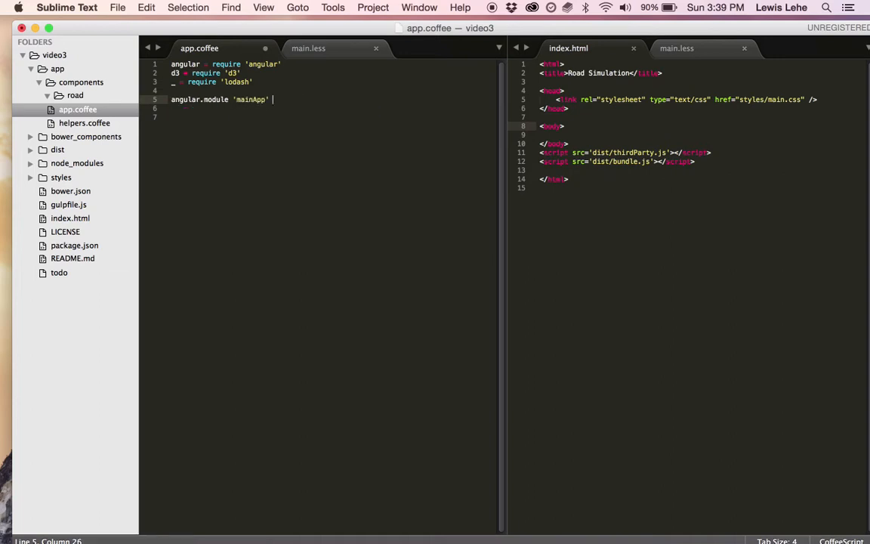
{"action": "type", "text": ", []"}
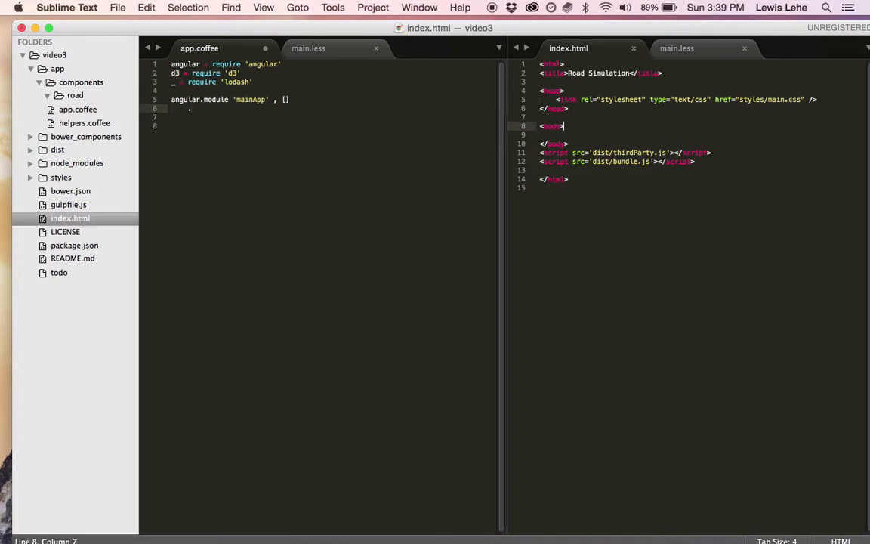
Add a <div ng-app='mainApp' road-der> element to index.html.
{"action": "type", "text": "<div></div>"}
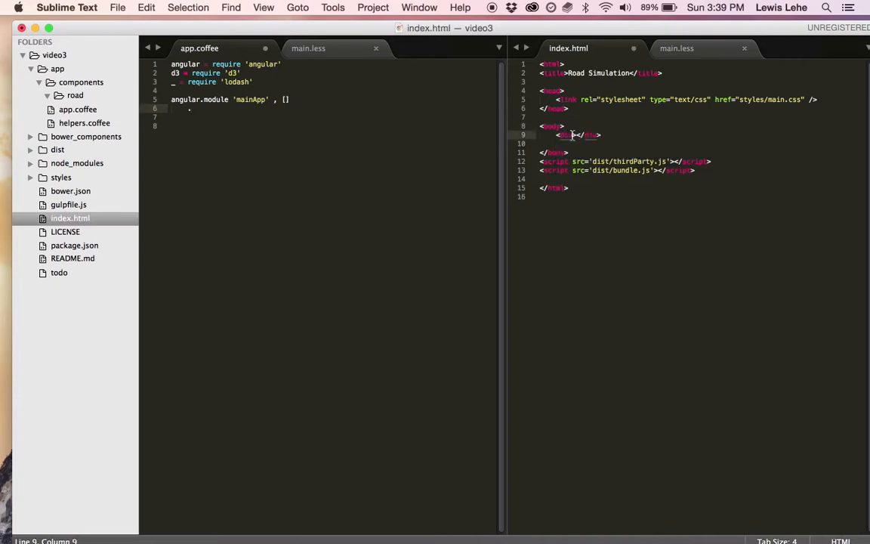
{"action": "type", "text": "ng-app='mainApp'"}
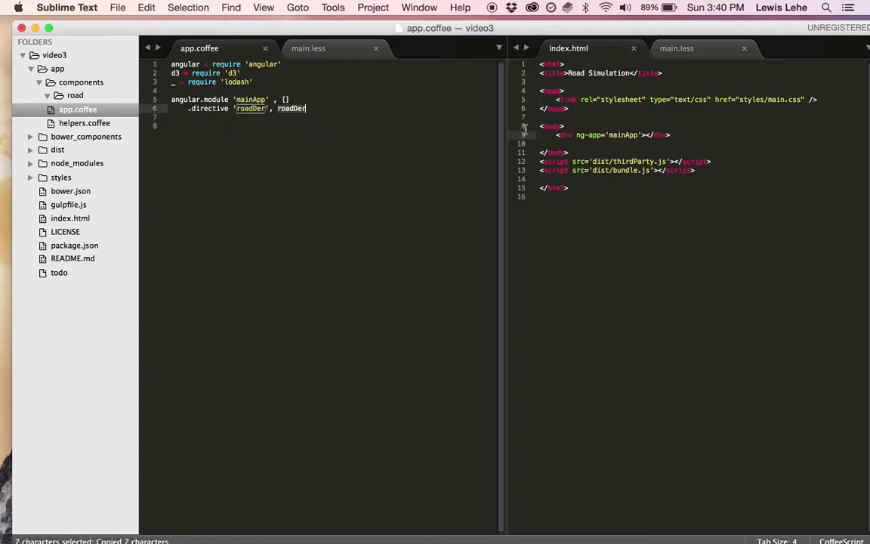
{"action": "type", "text": "road-der"}
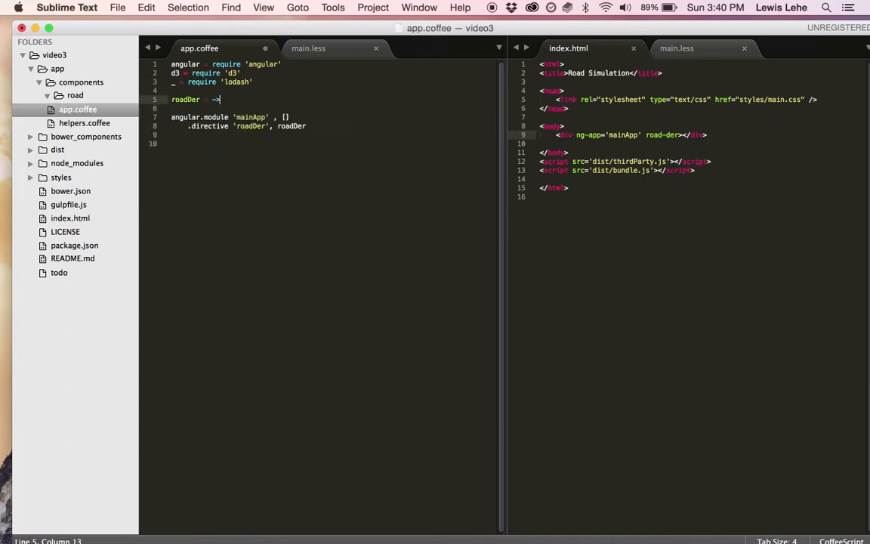
Return a directive object with scope: {}, template and restrict: 'A', plus an empty template string.
{"action": "type", "text": "result =>"}
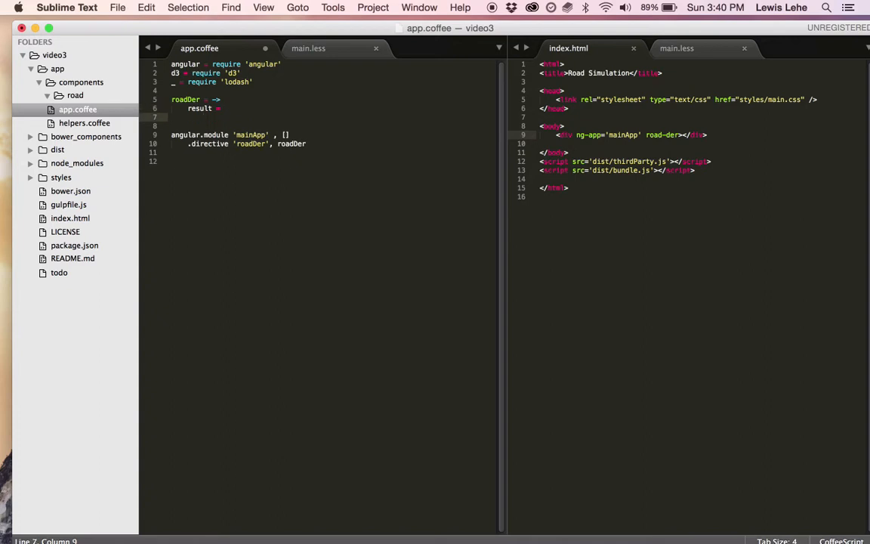
{"action": "type", "text": "scope: {}"}
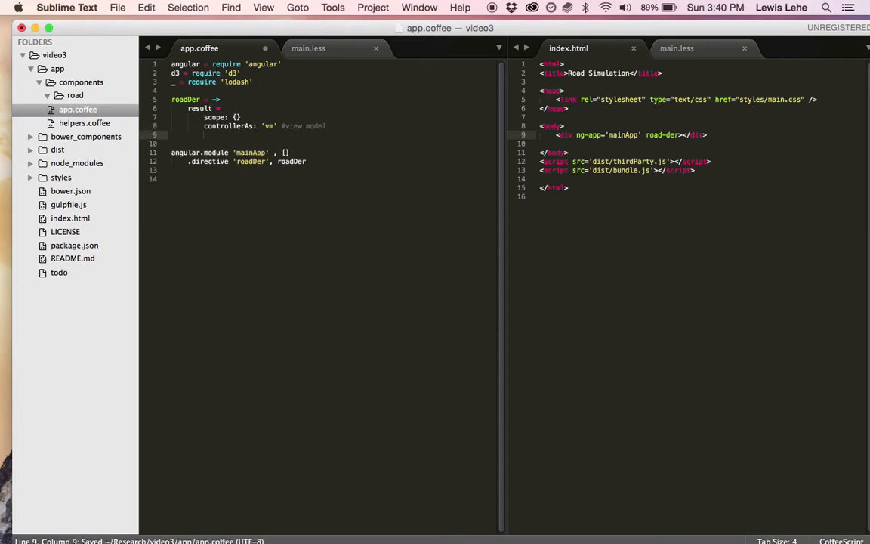
{"action": "type", "text": "template: teample"}
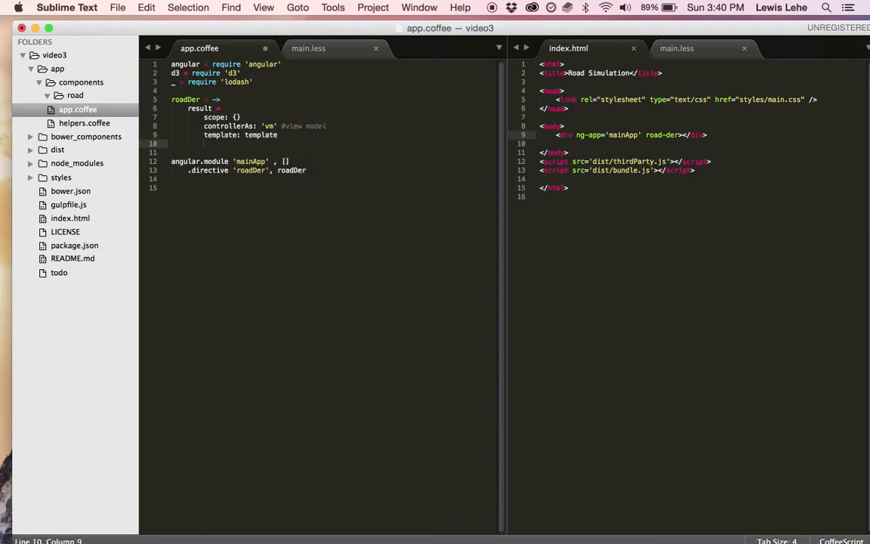
{"action": "type", "text": "restrict: 'A'"}
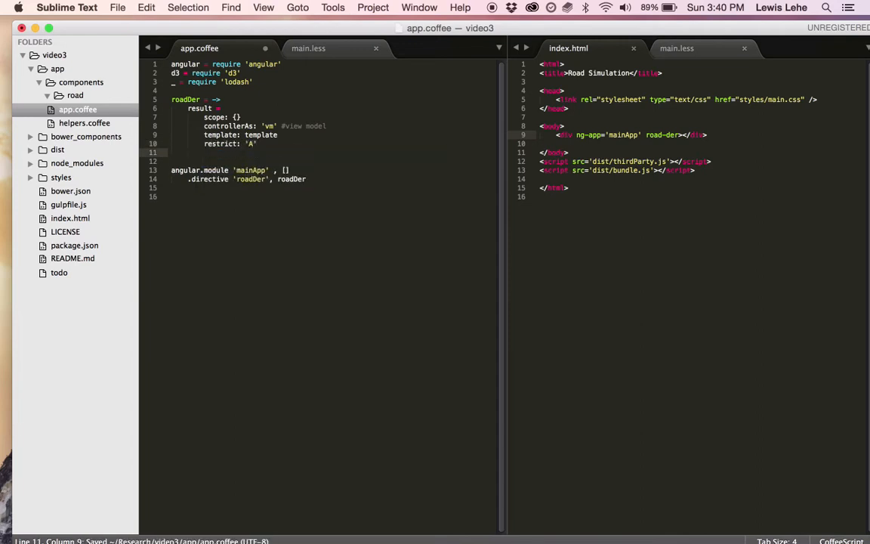
{"action": "type", "text": "template = '''"}
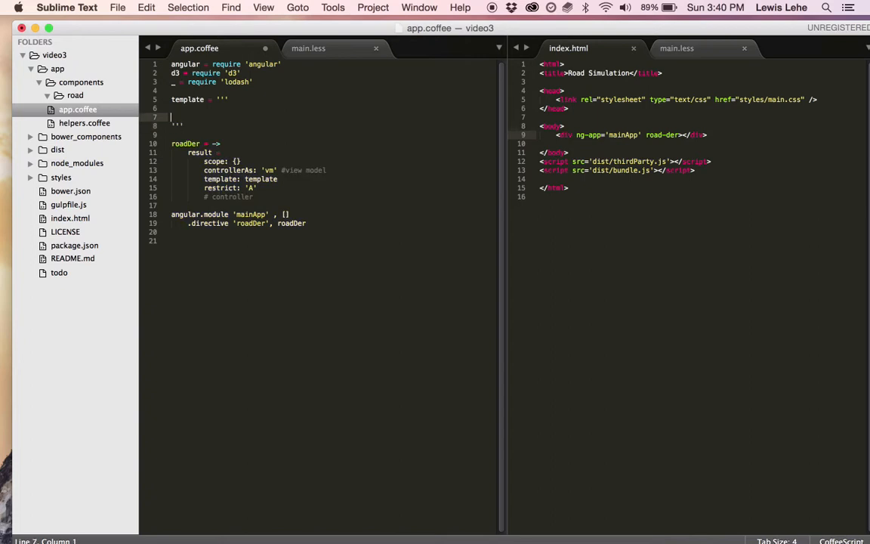
Write the template as <svg width='500' height='500'> containing a classed <g> group.
{"action": "type", "text": "<svg>"}
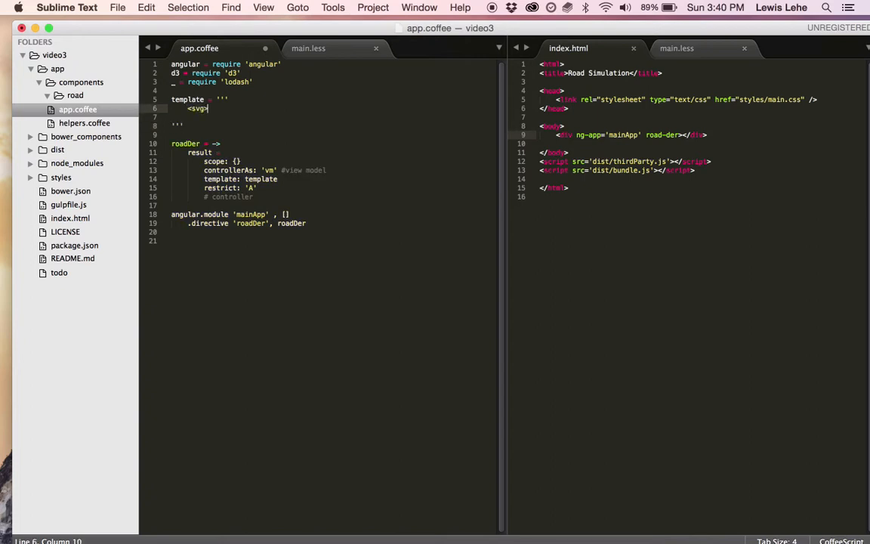
{"action": "type", "text": "</svg>"}
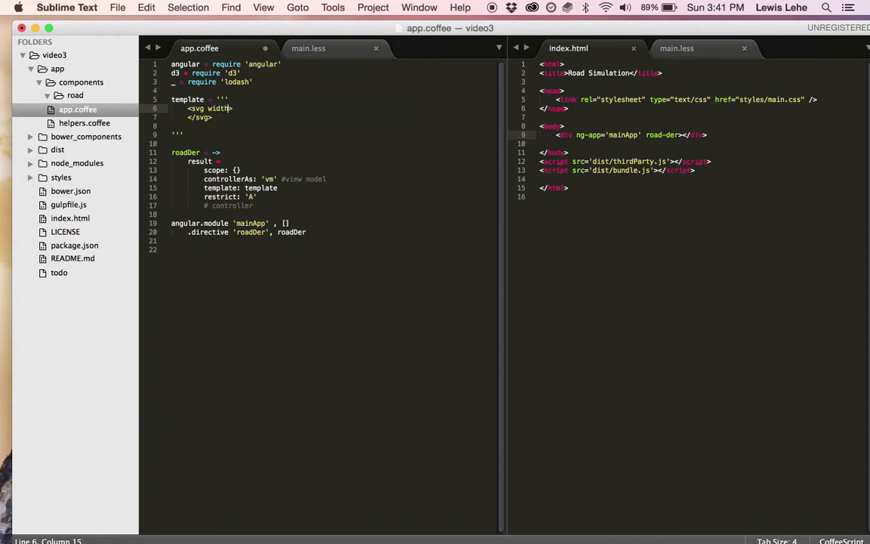
{"action": "type", "text": "='500' height='"}
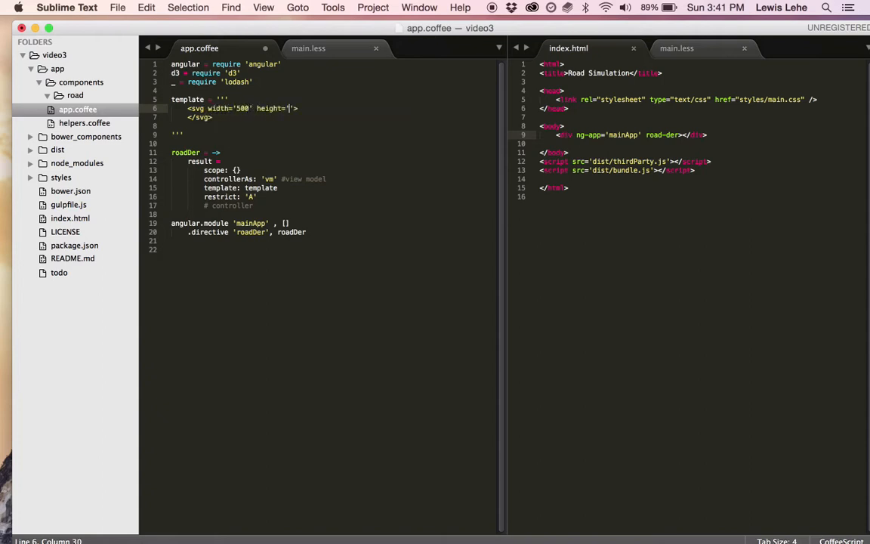
{"action": "type", "text": "500'>"}
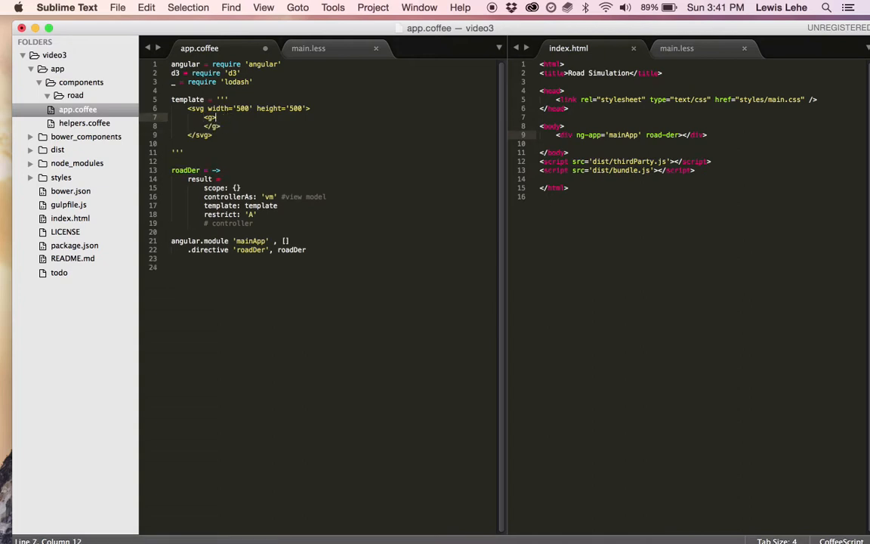
{"action": "type", "text": "class='g-d'"}
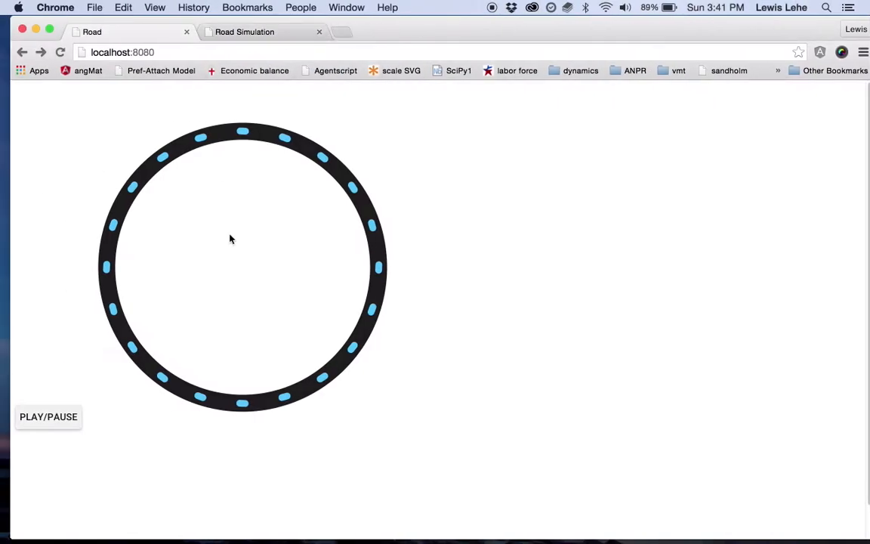
{"action": "mouse_move", "coordinate": [258, 265]}
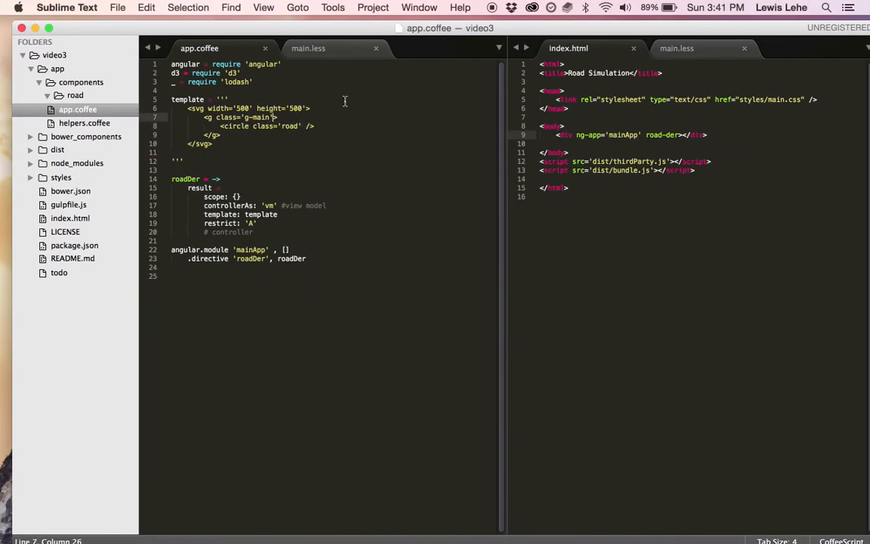
Give the main group transform='translate(225,225)' and the road circle an r radius attribute.
{"action": "type", "text": "translate=''"}
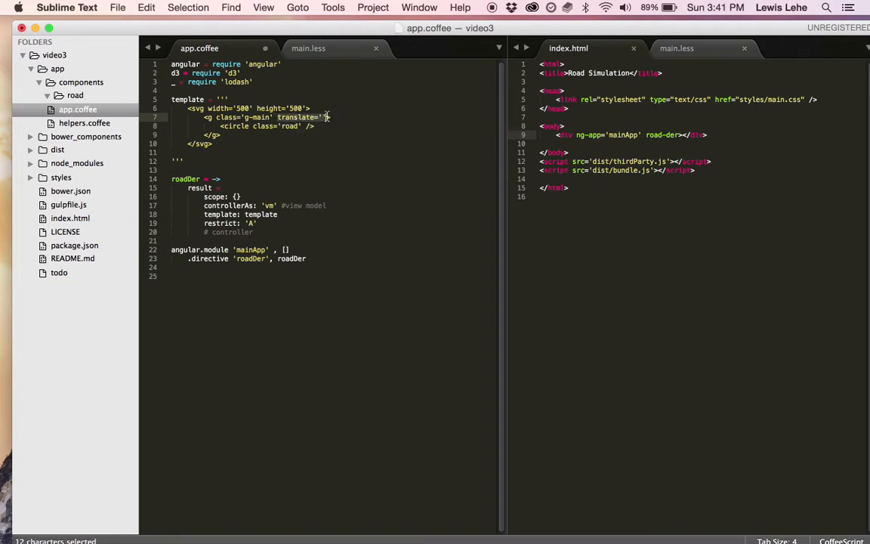
{"action": "type", "text": "transform='trns'"}
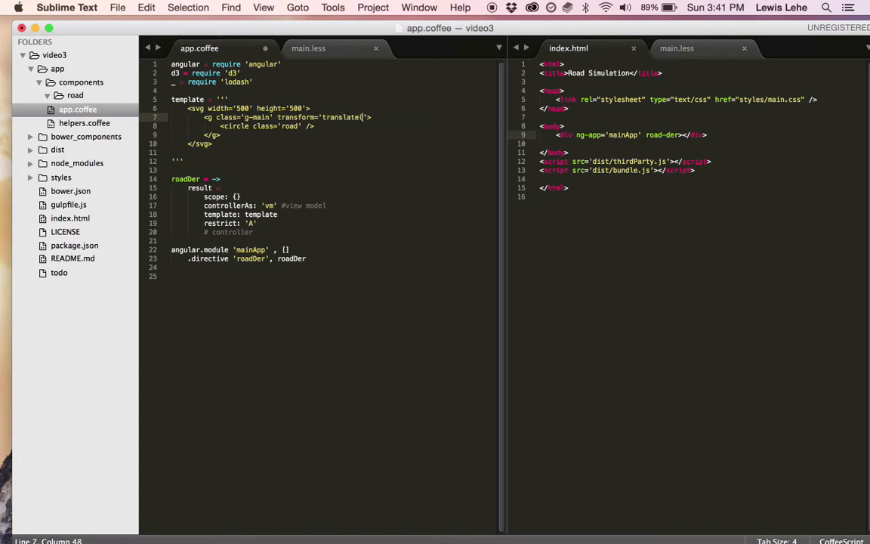
{"action": "type", "text": "225,225"}
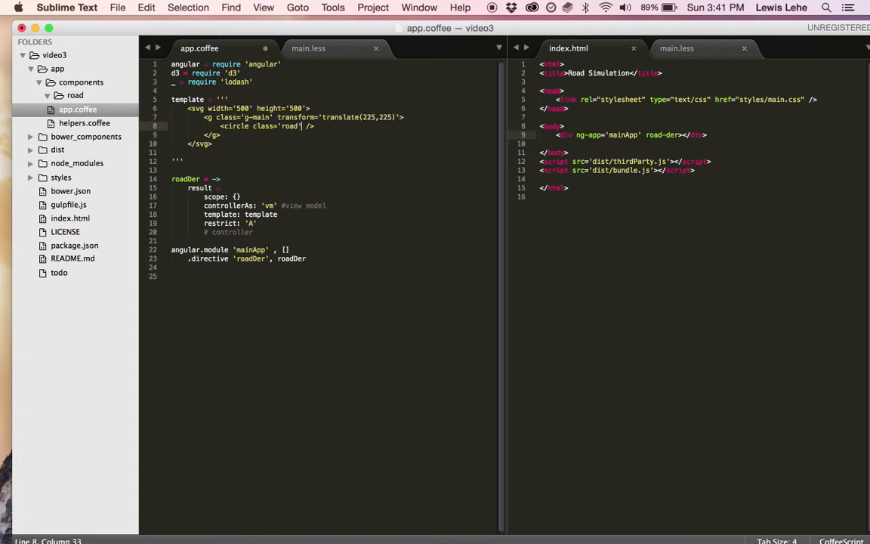
{"action": "type", "text": "r='2'"}
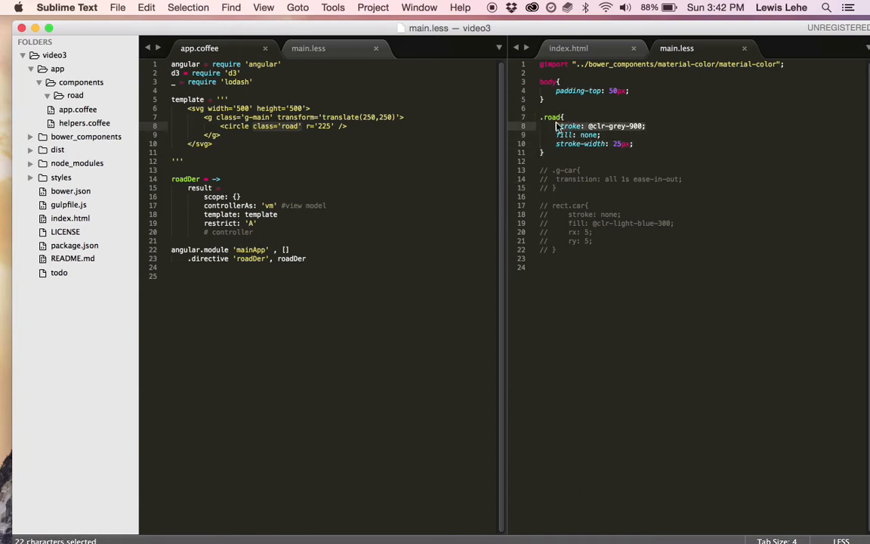
{"action": "left_click", "coordinate": [571, 127]}
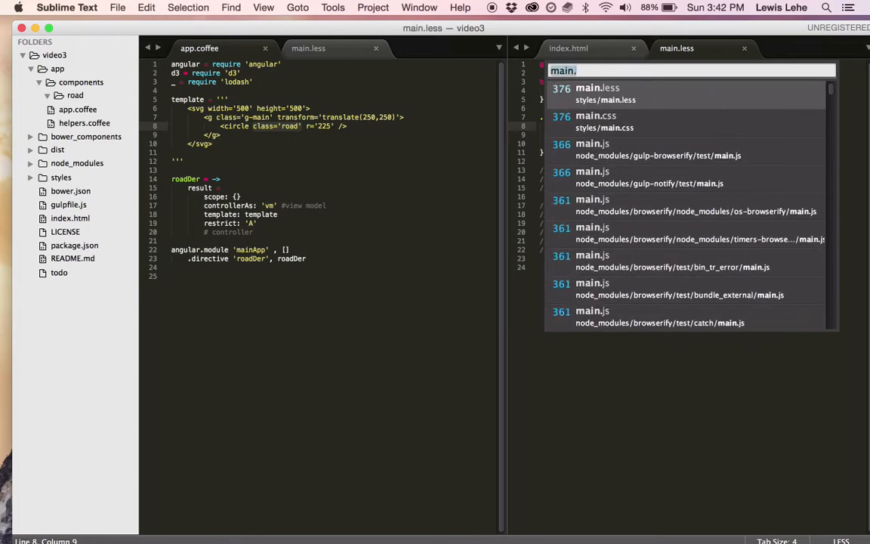
{"action": "type", "text": "angular-m"}
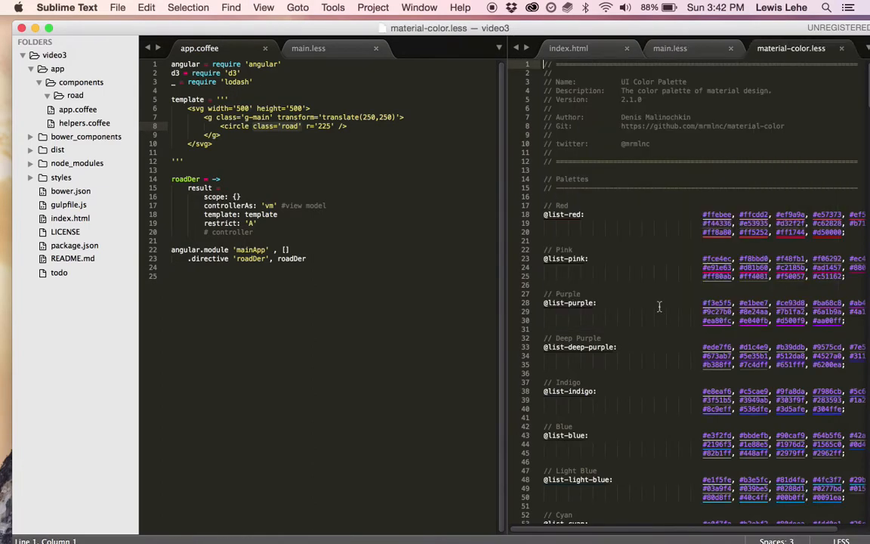
{"action": "scroll", "scroll_direction": "down", "scroll_amount": 3}
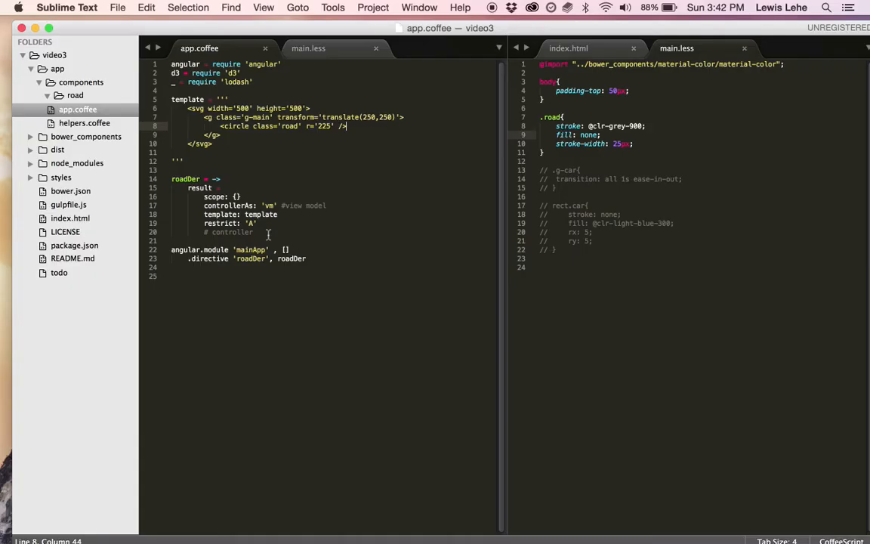
{"action": "type", "text": "class Ctrl"}
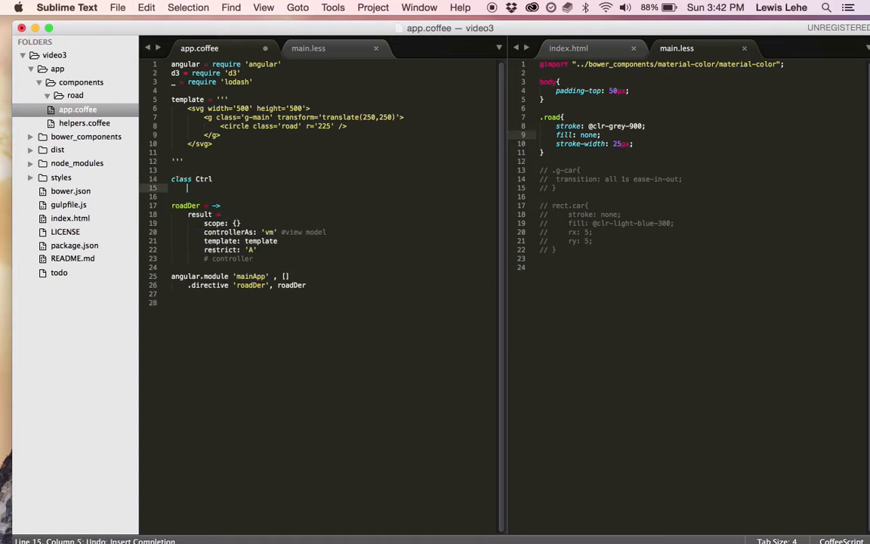
{"action": "type", "text": "constructor: ()"}
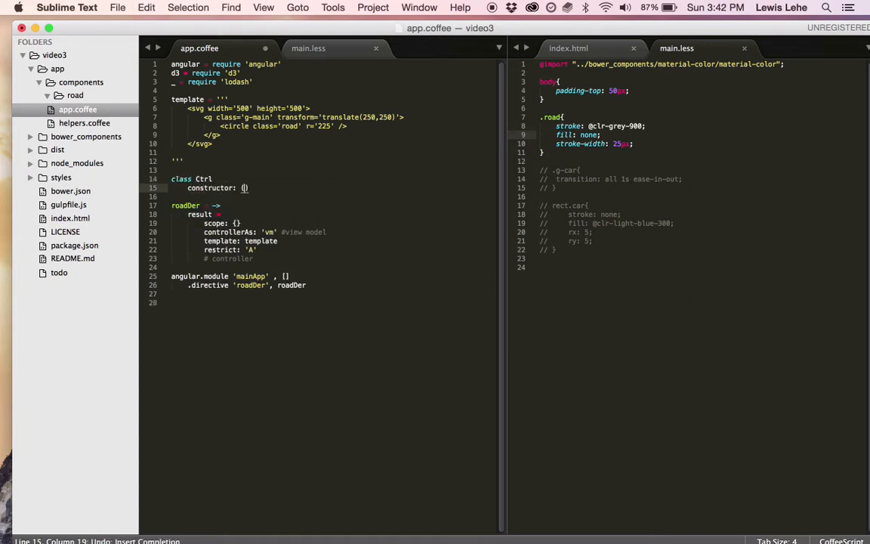
{"action": "type", "text": "@scope)->"}
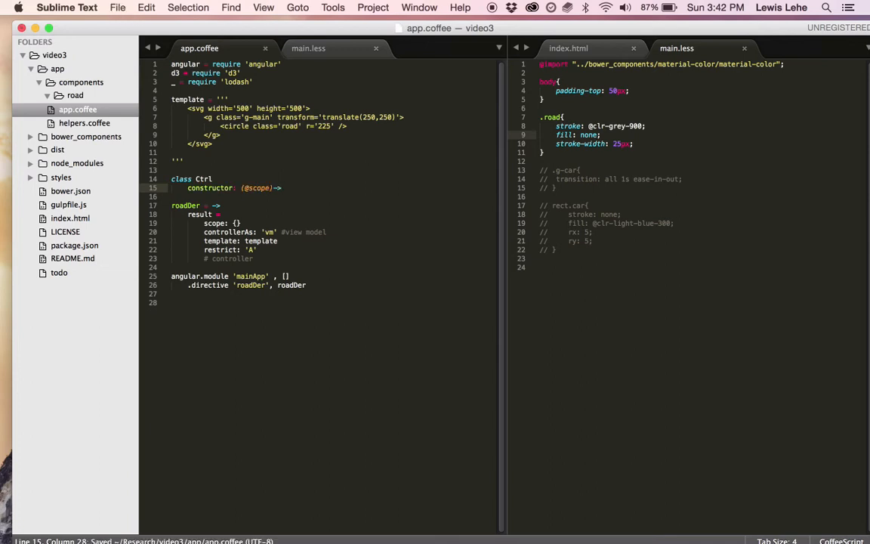
Set the directive's controller to ['$scope', Ctrl].
{"action": "type", "text": "controller:"}
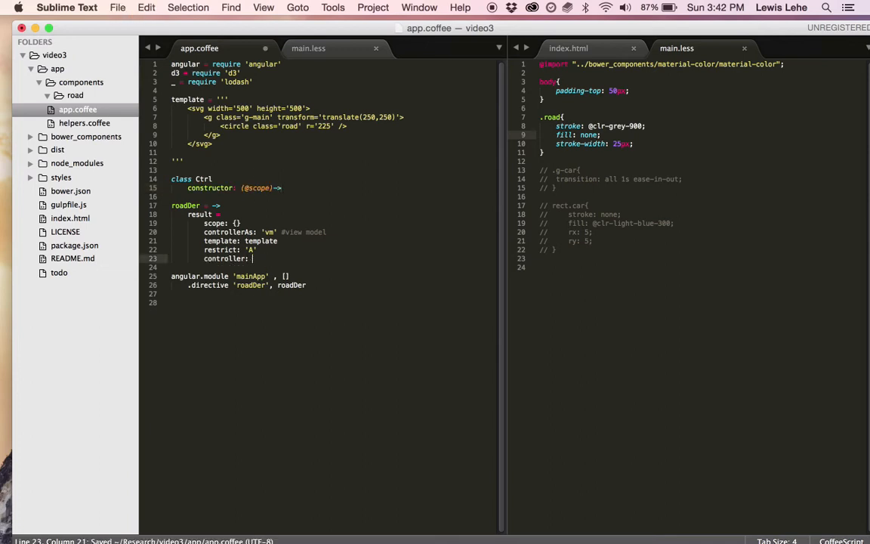
{"action": "type", "text": "'$scope'"}
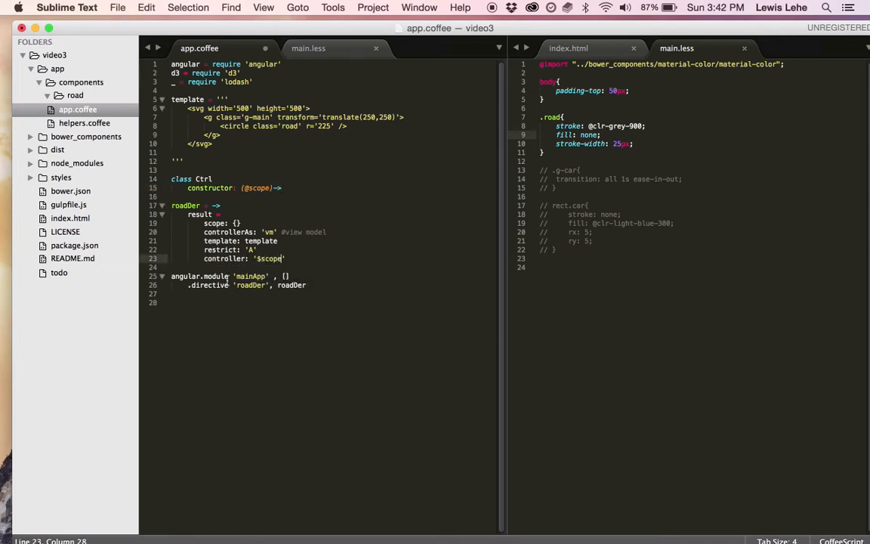
{"action": "type", "text": "['$scope', ]"}
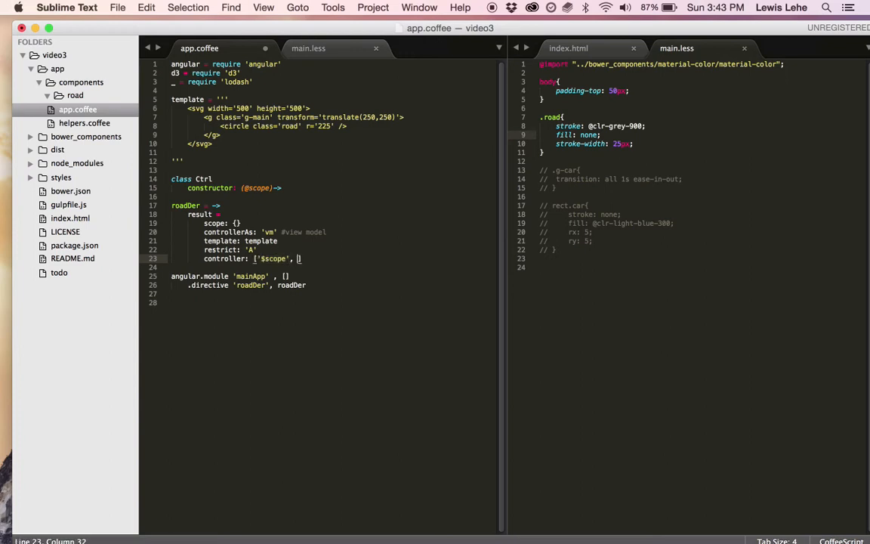
{"action": "type", "text": "Ctrl"}
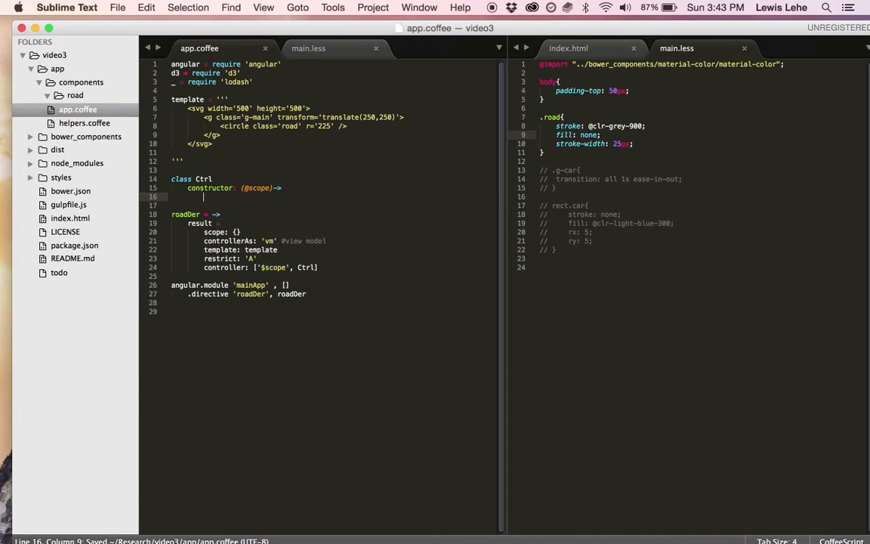
{"action": "type", "text": "@cars = _.range 0 , 20"}
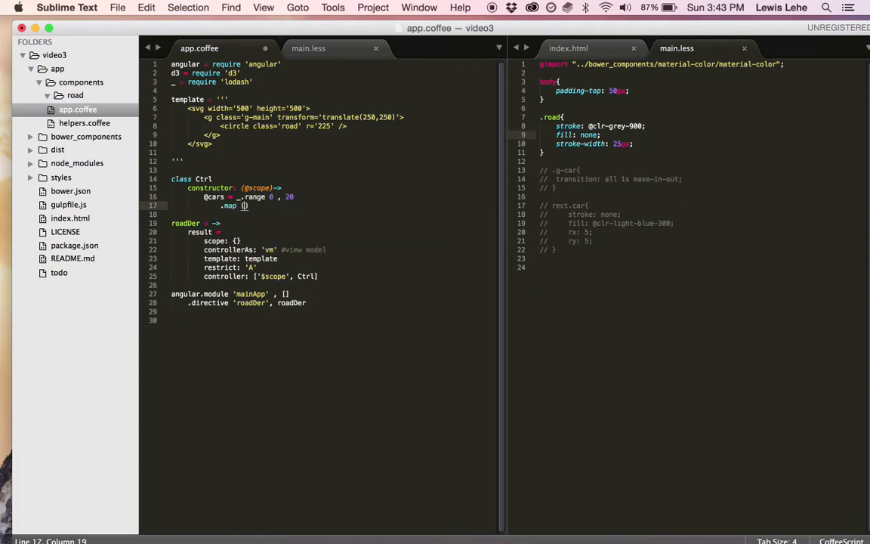
{"action": "type", "text": "n)->"}
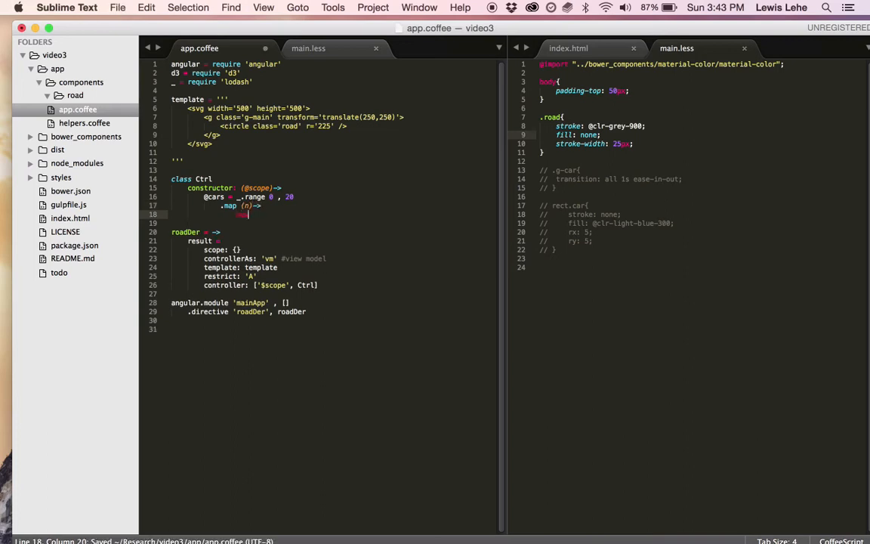
{"action": "type", "text": "loc = n / 20 * 360"}
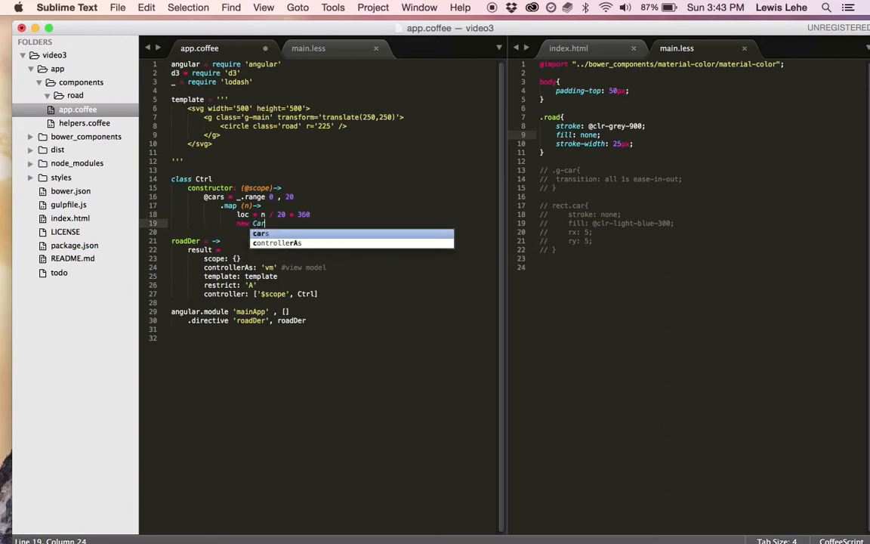
{"action": "type", "text": "()"}
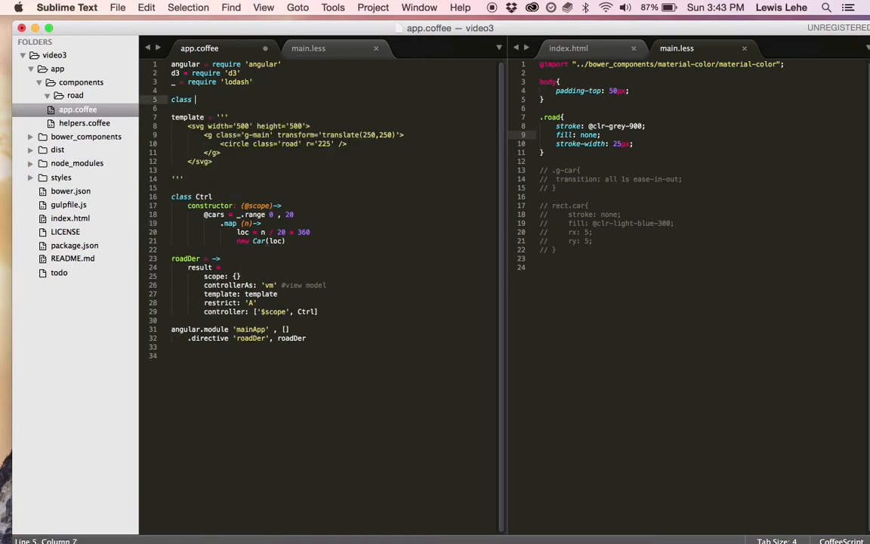
{"action": "type", "text": "Car"}
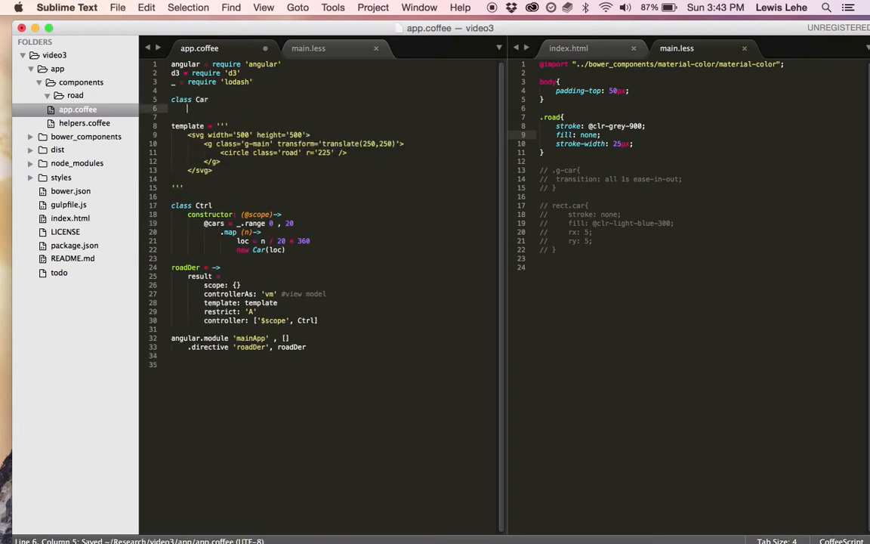
{"action": "type", "text": "constructor: (@loc)->"}
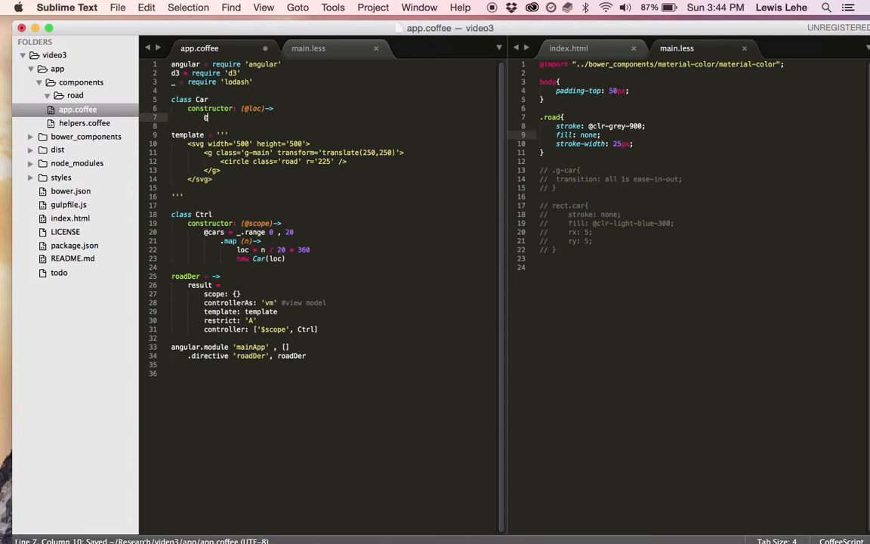
{"action": "type", "text": "id ="}
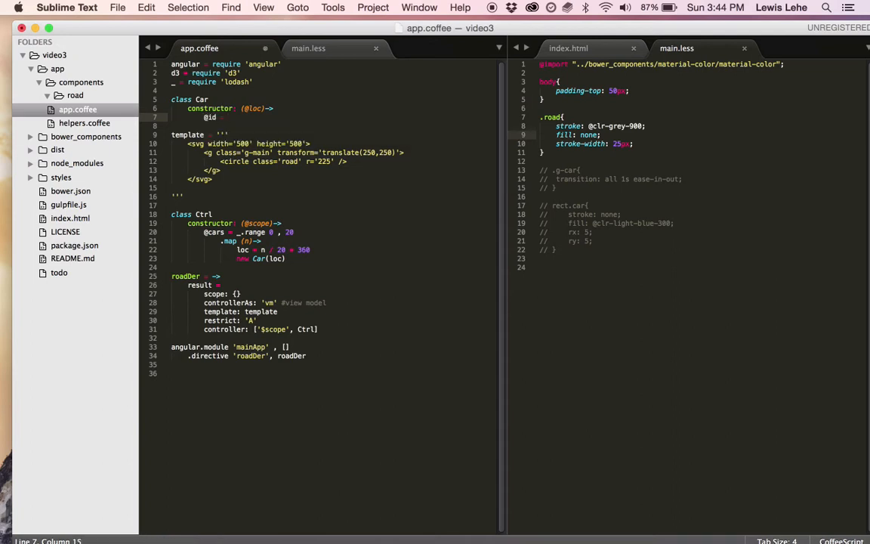
{"action": "type", "text": "_.uniqueId()"}
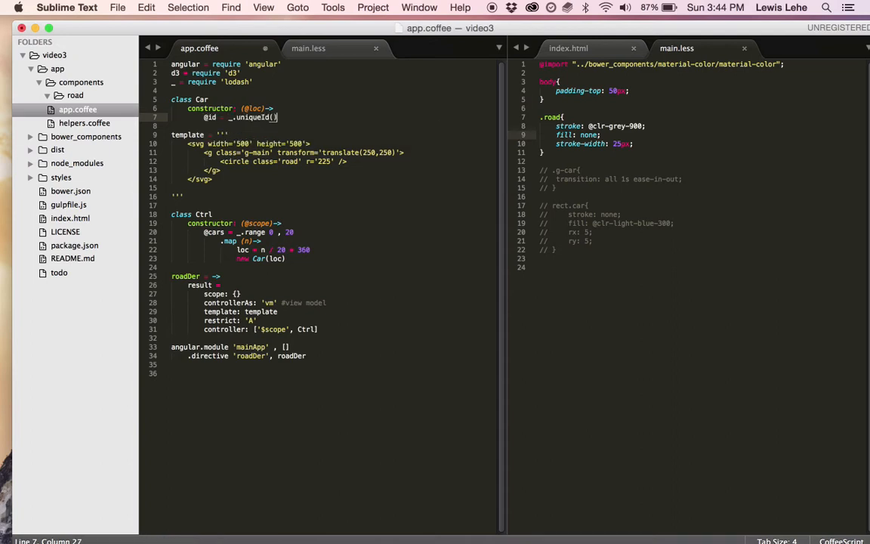
{"action": "key", "text": "enter"}
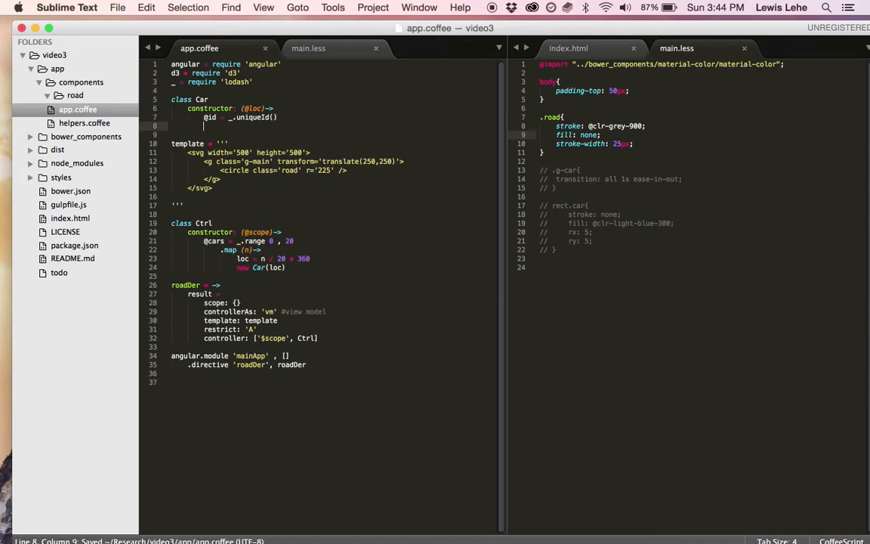
{"action": "type", "text": "@velo"}
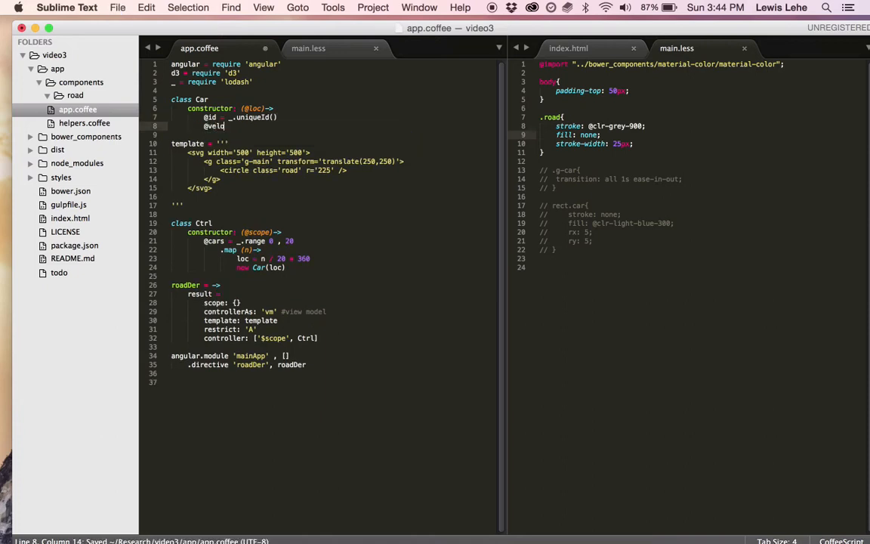
{"action": "type", "text": "= 1"}
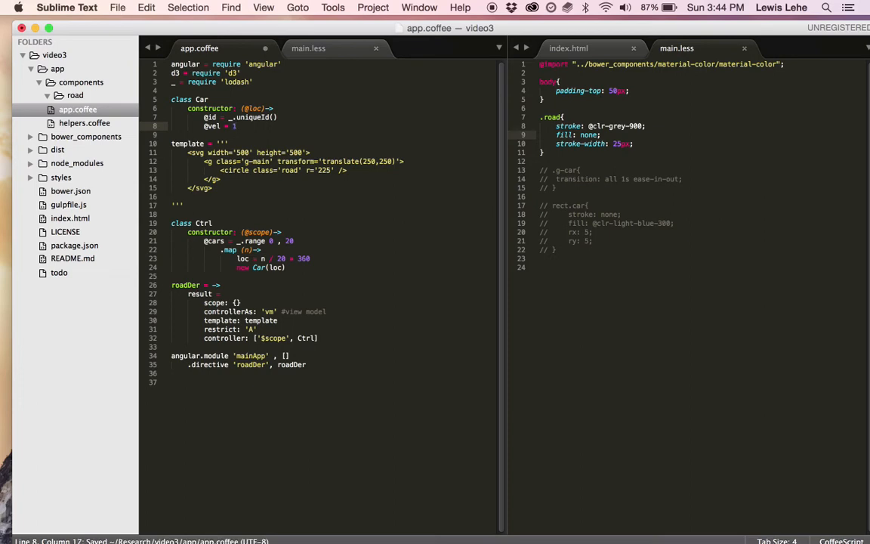
{"action": "type", "text": "5"}
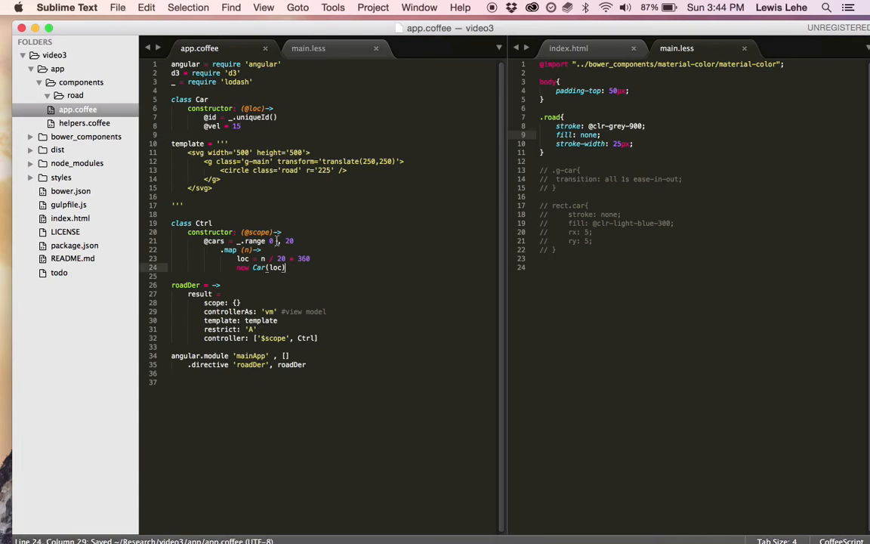
{"action": "type", "text": "<g><"}
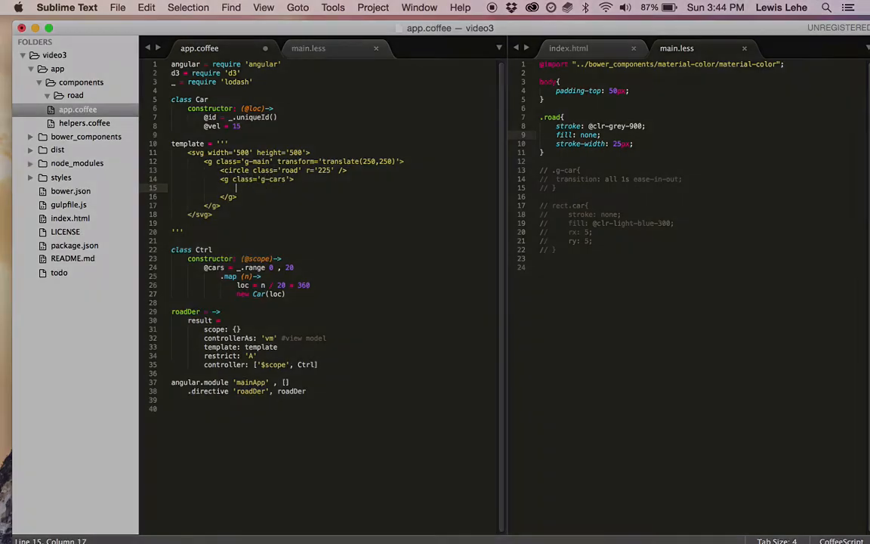
Add a g-car group with ng-repeat='car in vm.cars track by car.id'.
{"action": "type", "text": "<rect /"}
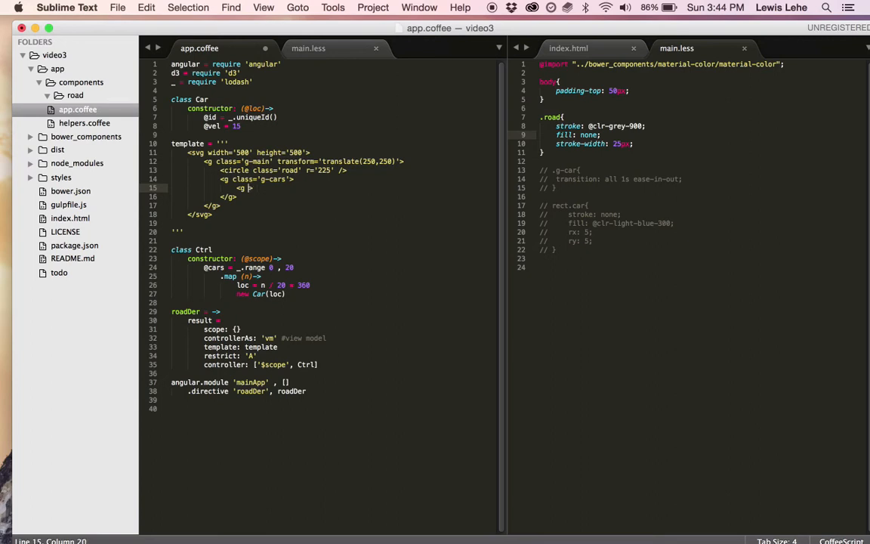
{"action": "type", "text": "class='g-car'>"}
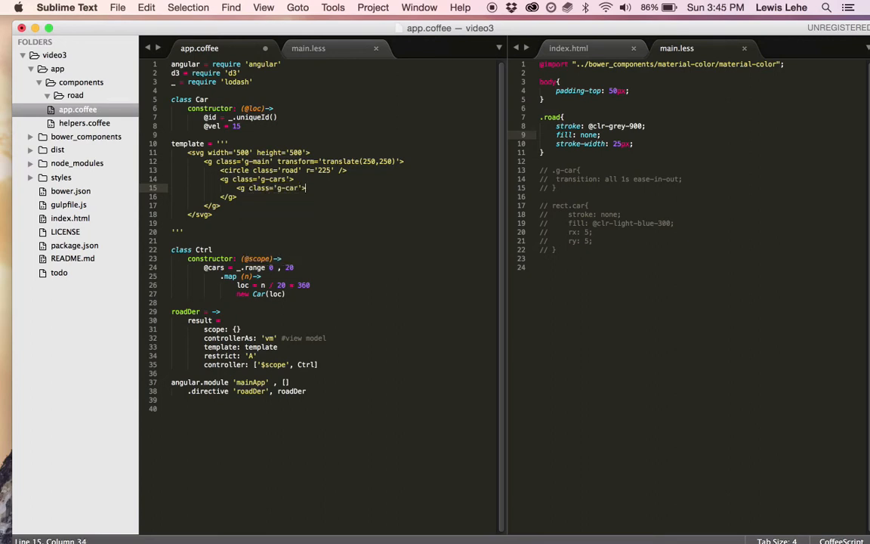
{"action": "key", "text": "enter"}
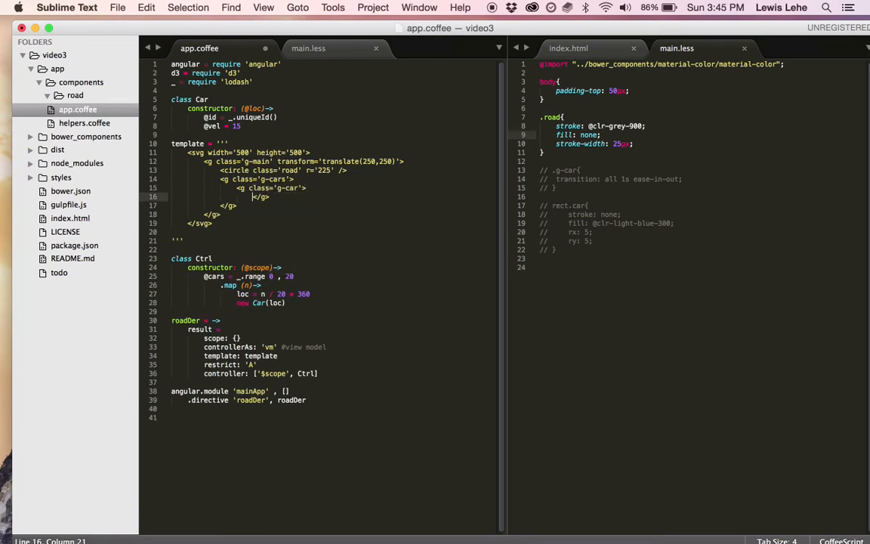
{"action": "type", "text": "ng-repeat=''"}
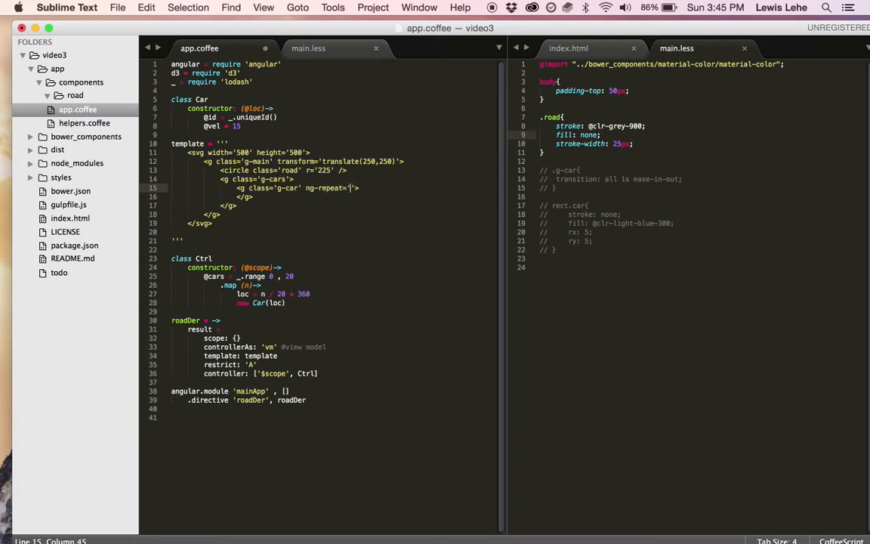
{"action": "type", "text": "car in"}
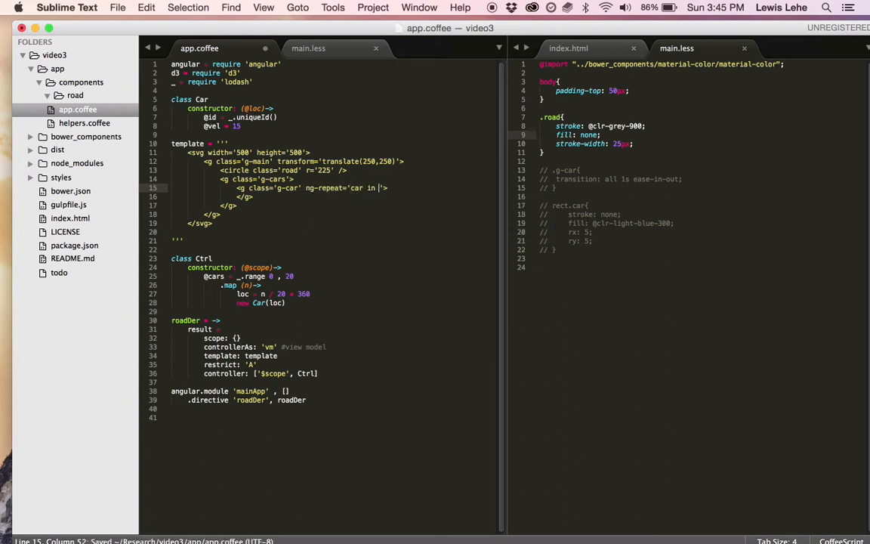
{"action": "type", "text": "vm.cars track by car.id"}
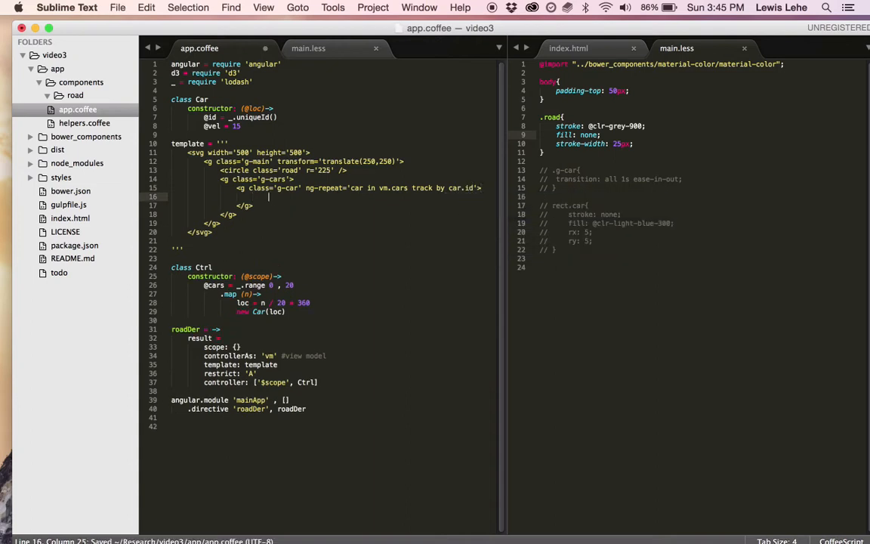
Draw each car as <rect class='car' width='20' height='20' x='225'/>.
{"action": "type", "text": "<rect /"}
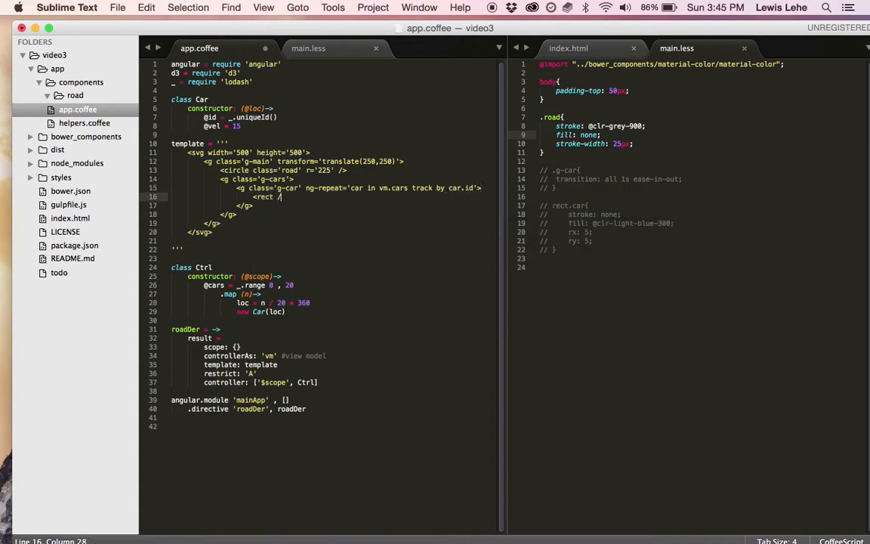
{"action": "type", "text": "class='car'"}
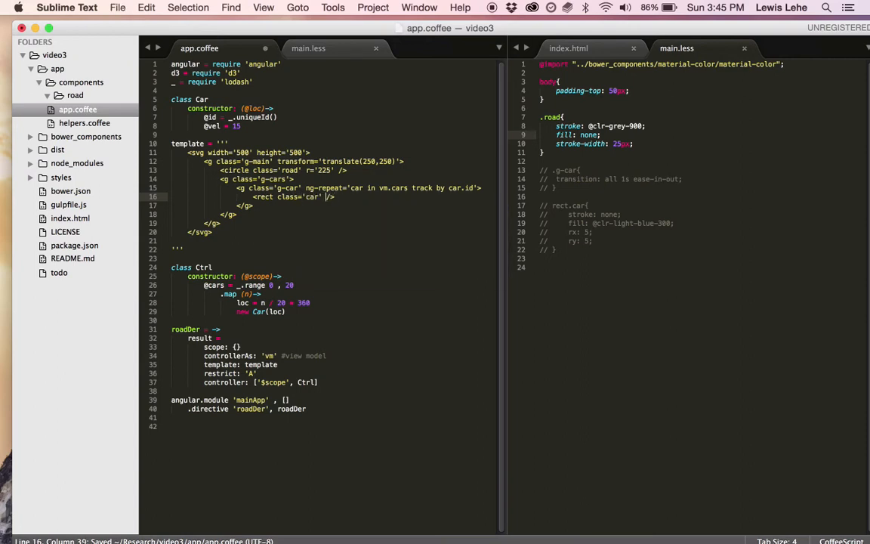
{"action": "type", "text": "width='"}
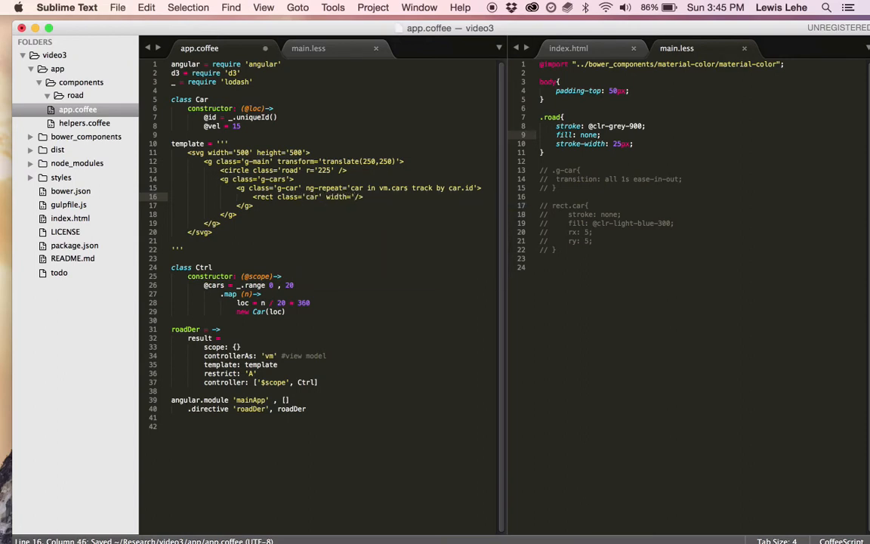
{"action": "type", "text": "20"}
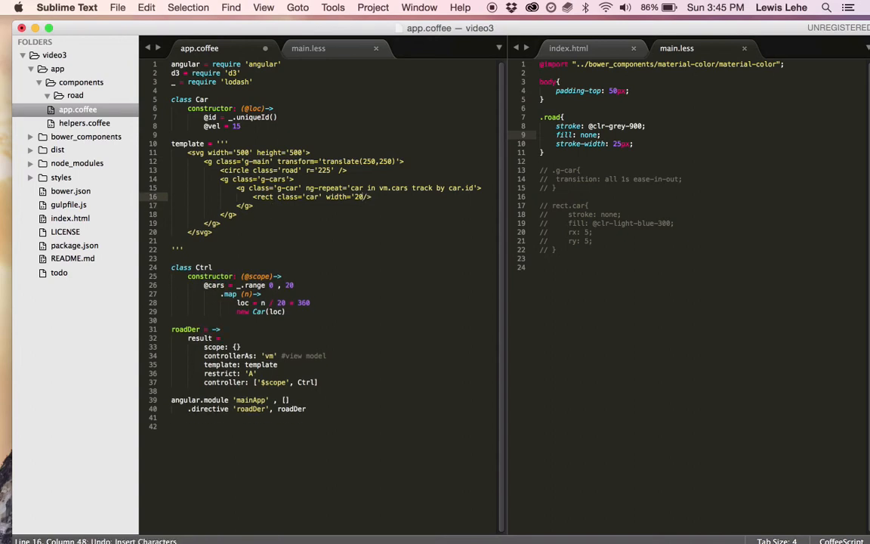
{"action": "type", "text": "height='20'"}
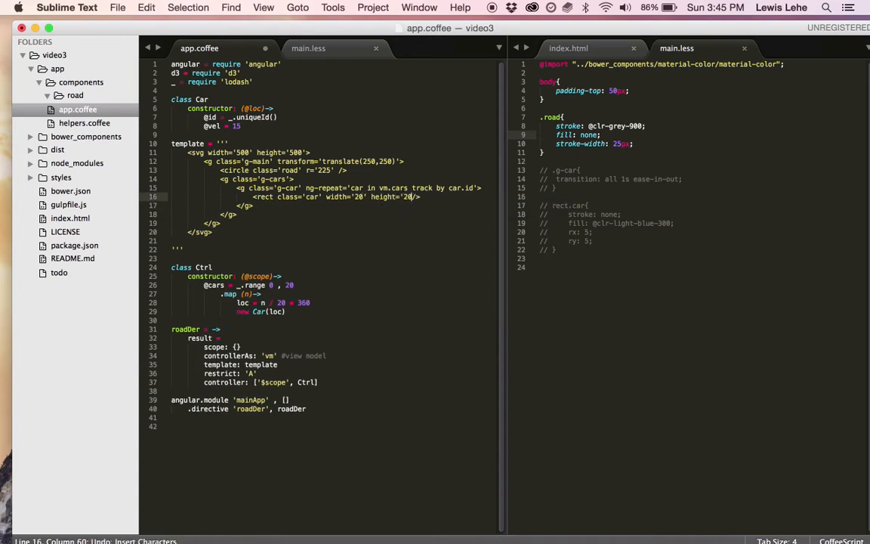
{"action": "type", "text": "x=''"}
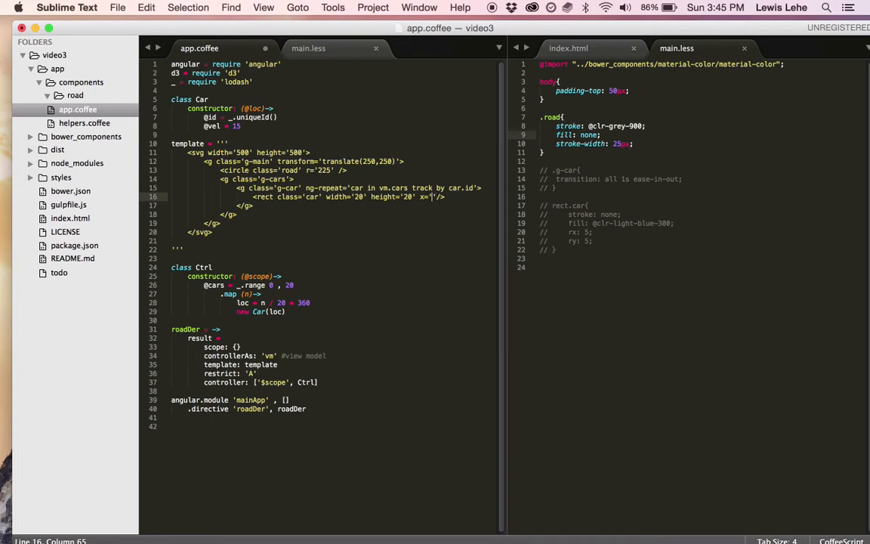
{"action": "type", "text": "225"}
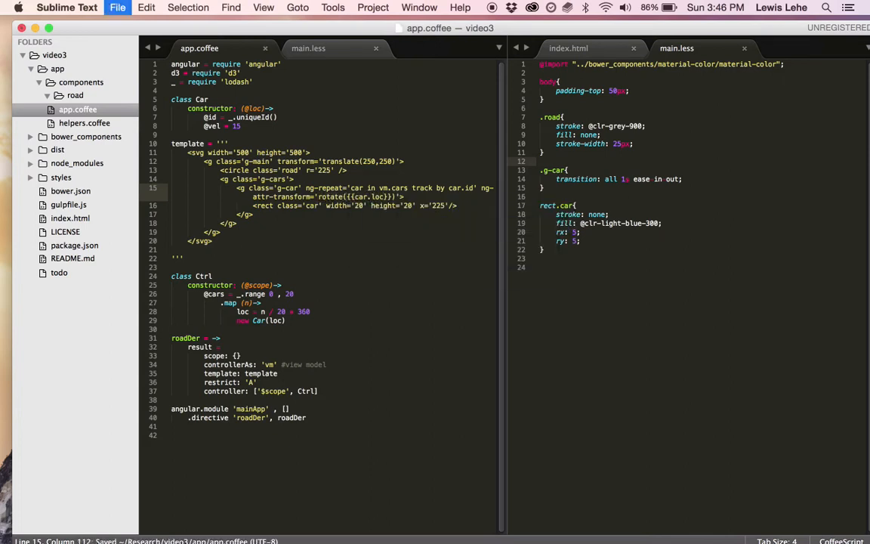
Save the template and main.less changes rotating cars by car.loc and flattening the rect to height 10 at y 220.
{"action": "left_click", "coordinate": [253, 215]}
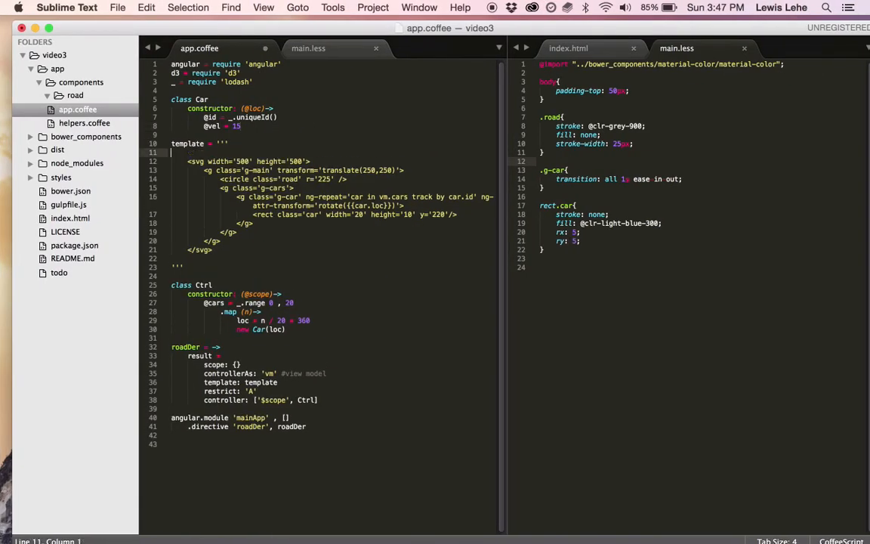
Add a Play/Pause button calling vm.click() and a Ctrl click method logging 'hello'.
{"action": "type", "text": "<button></button>"}
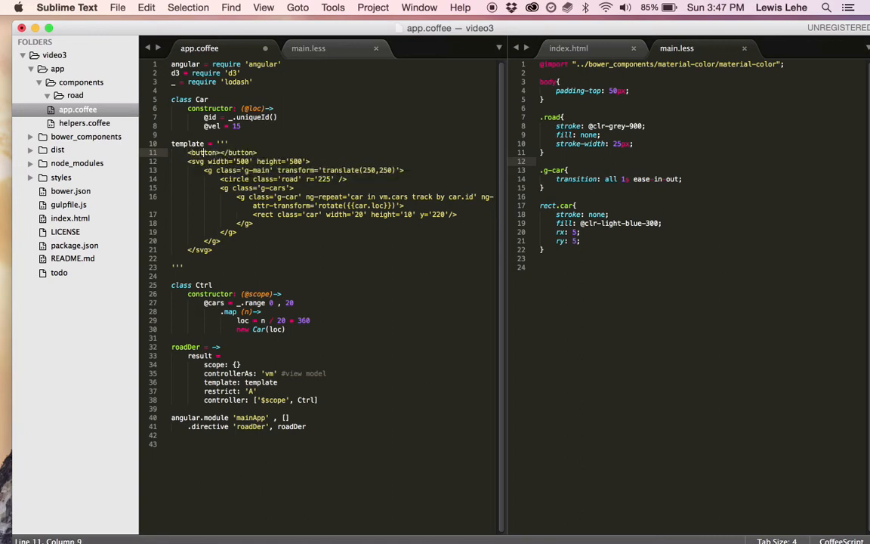
{"action": "type", "text": "ng-click=''"}
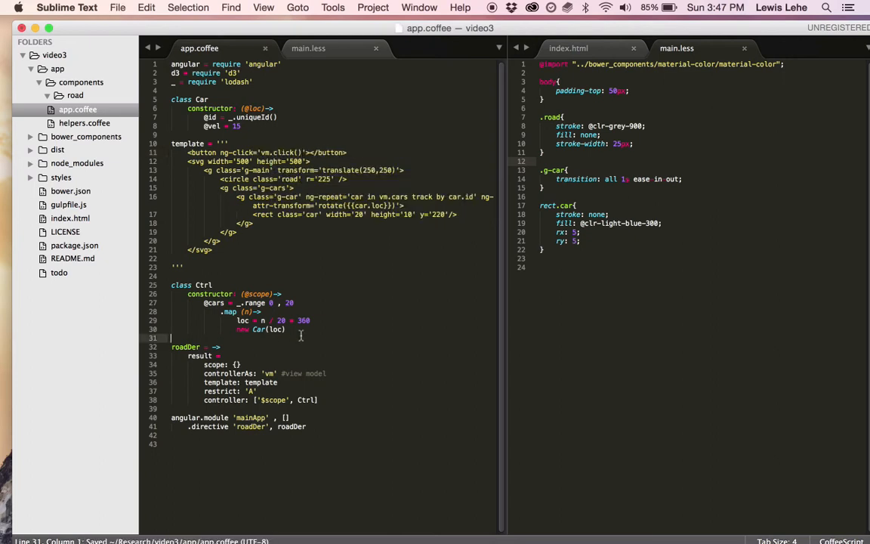
{"action": "type", "text": "click: ->"}
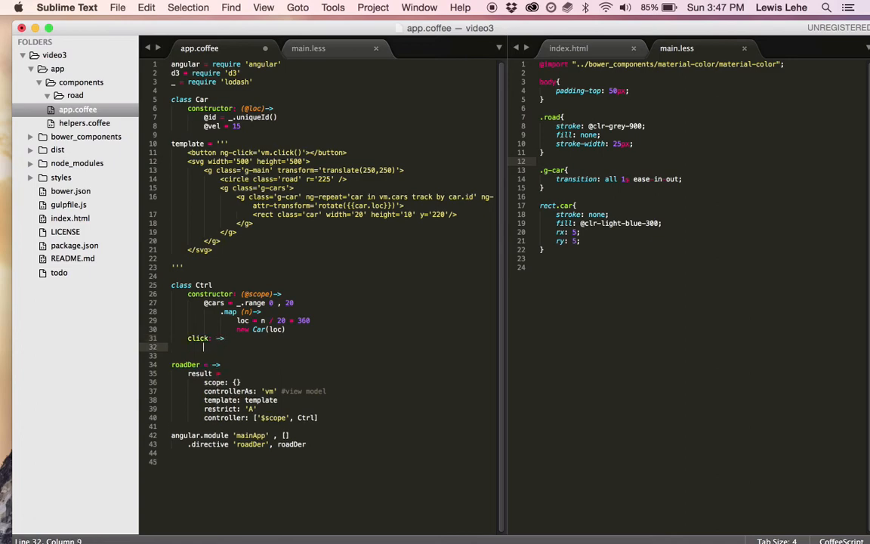
{"action": "type", "text": "console.log 'hello'"}
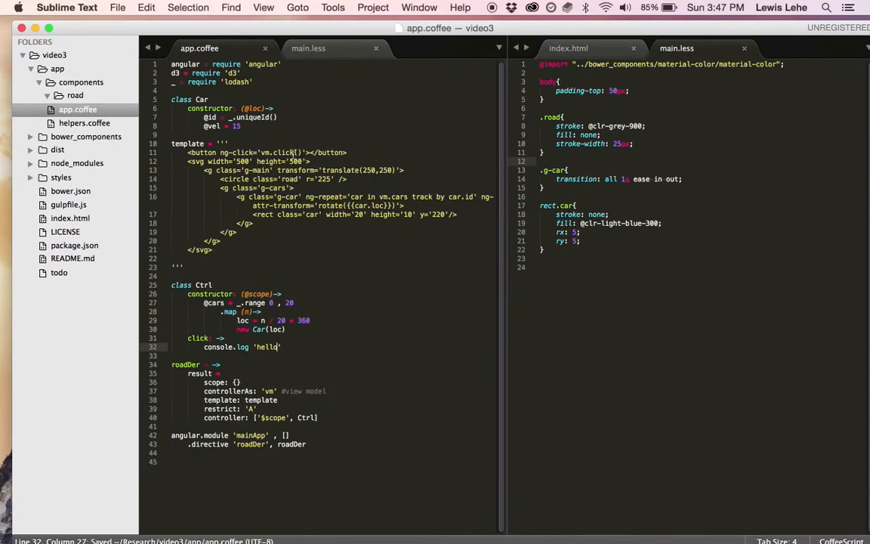
{"action": "type", "text": "Play"}
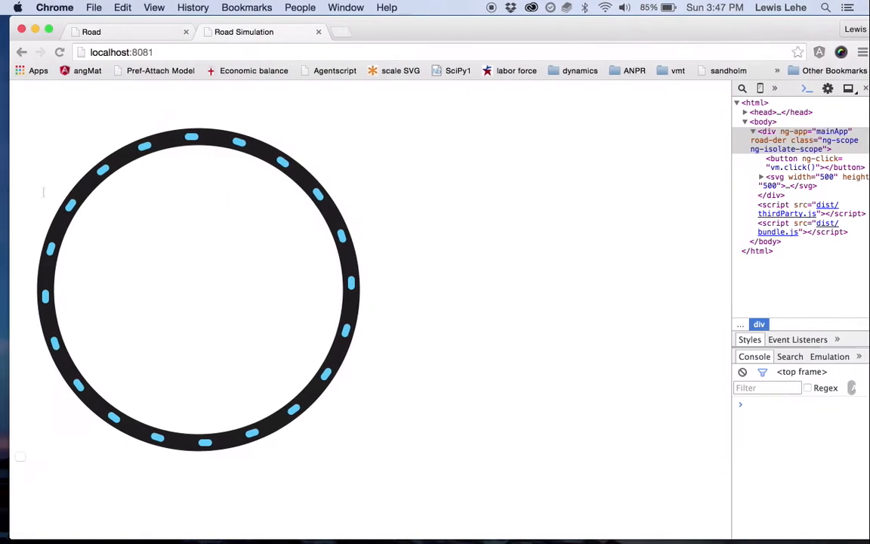
{"action": "left_click", "coordinate": [41, 456]}
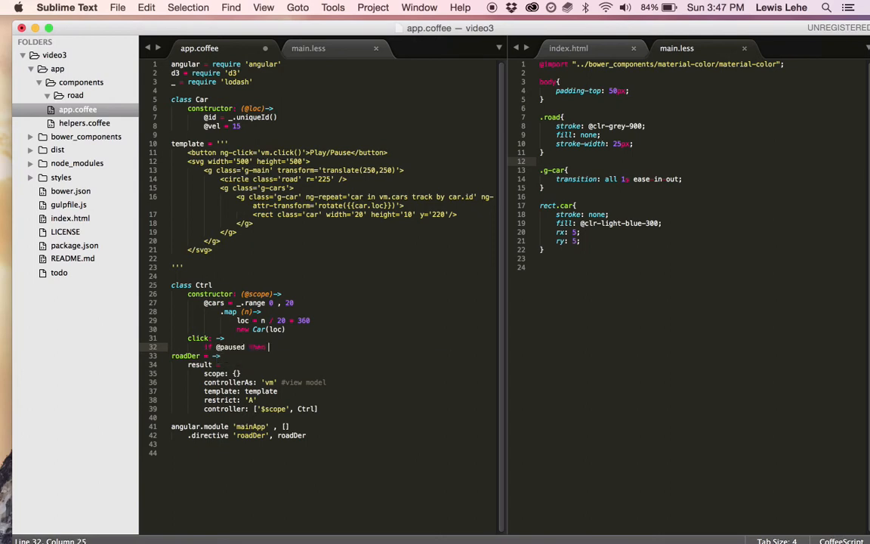
{"action": "type", "text": "@play() else @"}
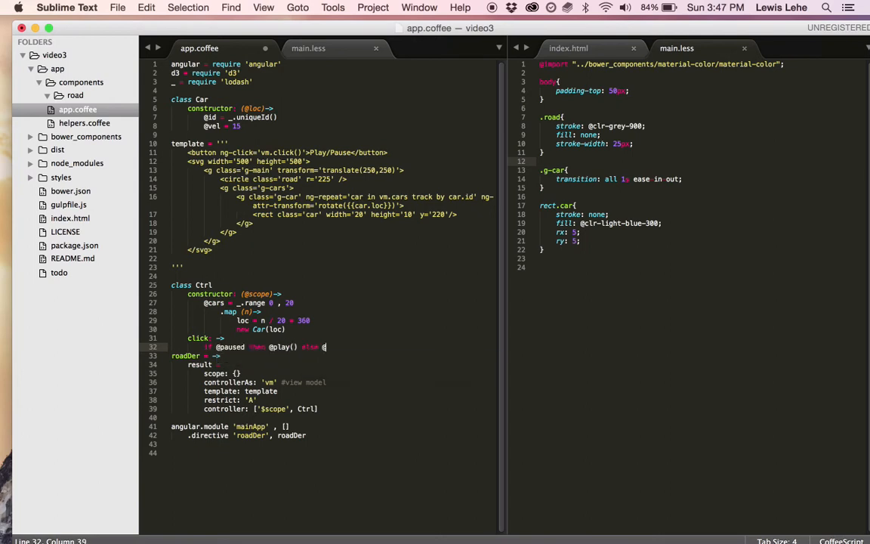
{"action": "type", "text": "pause()"}
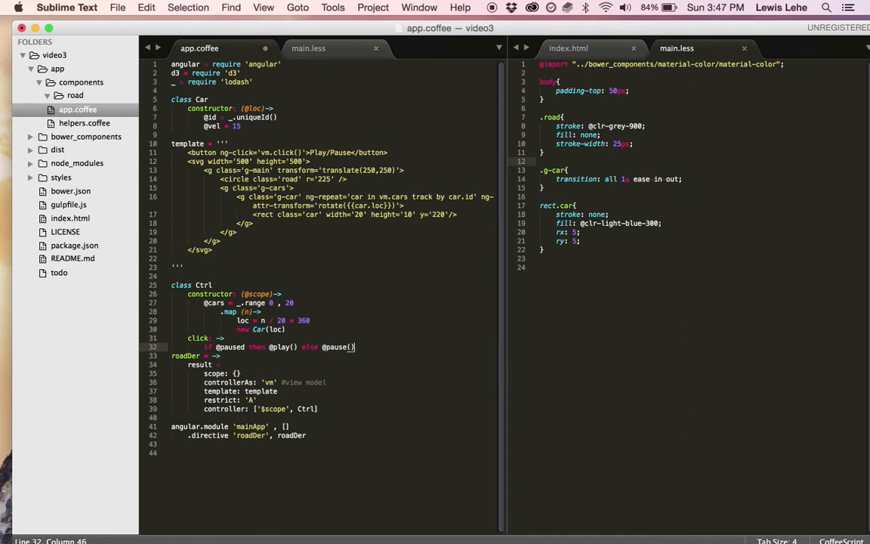
{"action": "key", "text": "enter"}
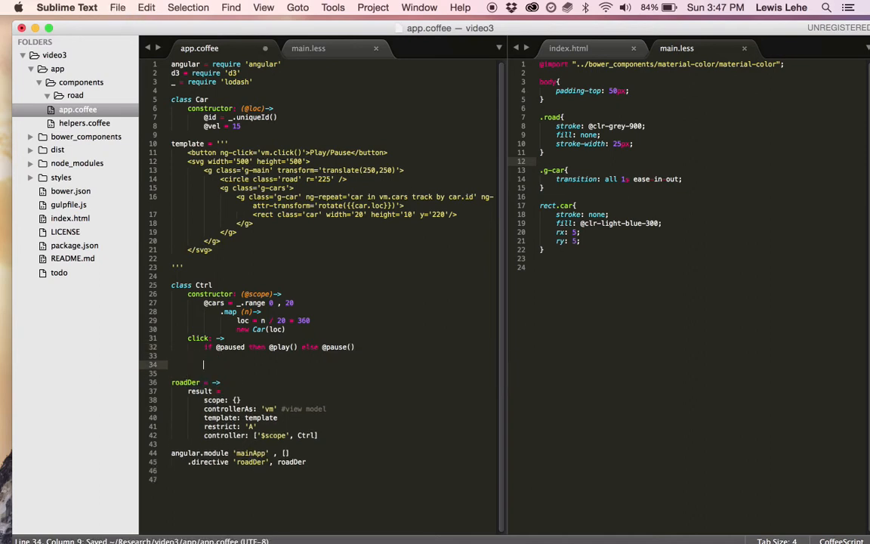
{"action": "type", "text": "@"}
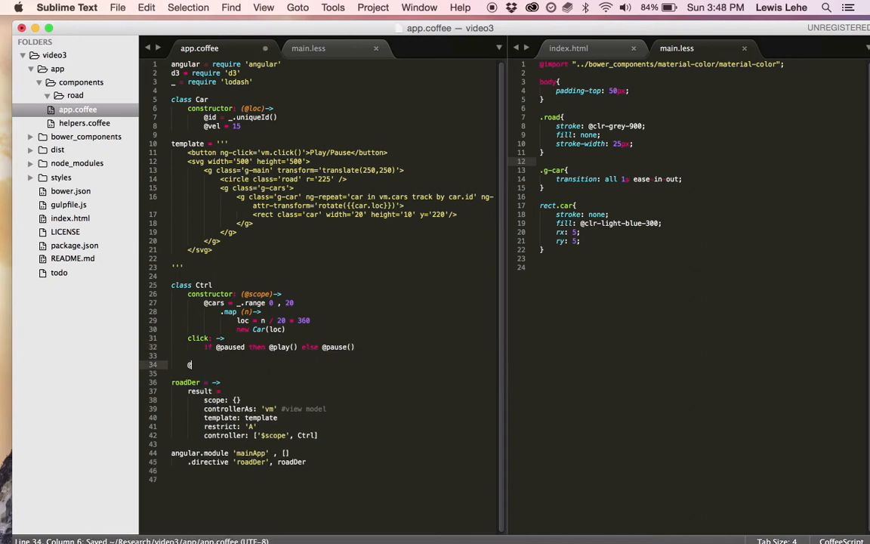
{"action": "type", "text": "pause ->"}
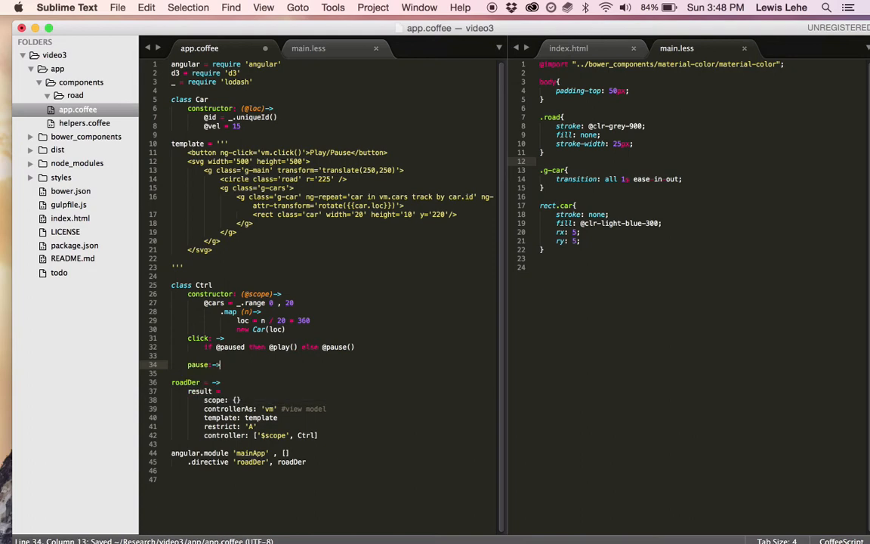
{"action": "type", "text": "@paused = true"}
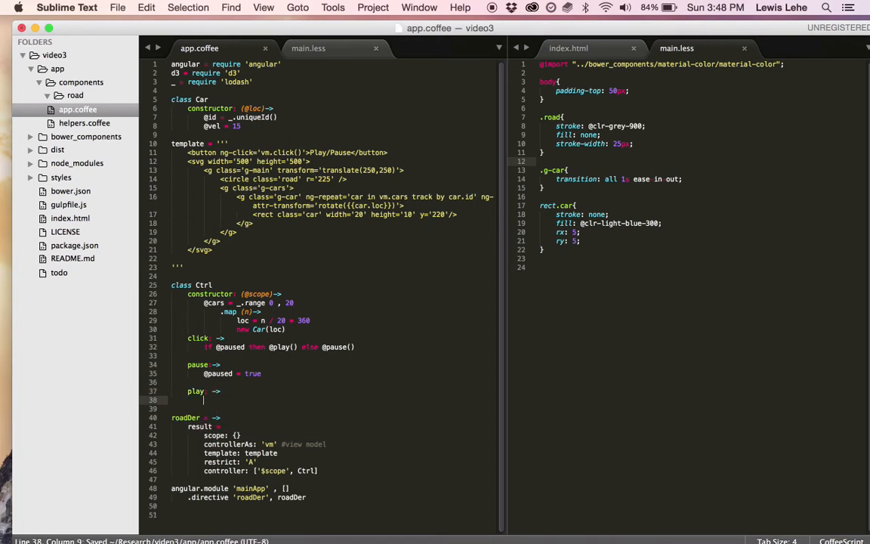
{"action": "type", "text": "@paused = false"}
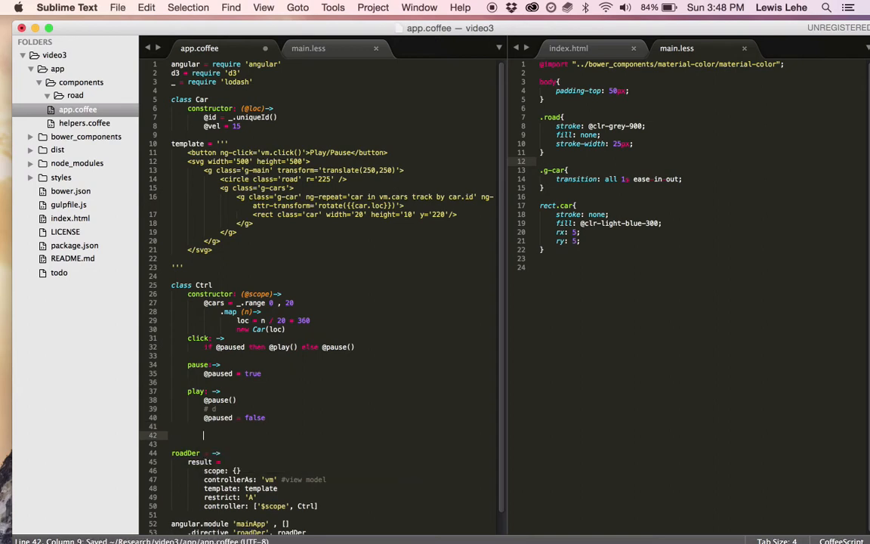
In play, start a d3.timer (elapsed) callback that moves each car by dt.
{"action": "type", "text": "d3.timer"}
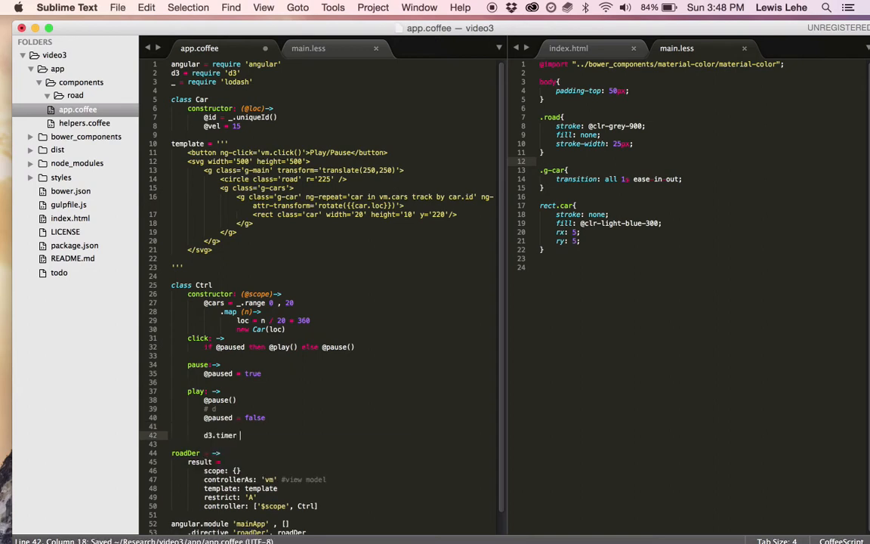
{"action": "type", "text": "(elaps"}
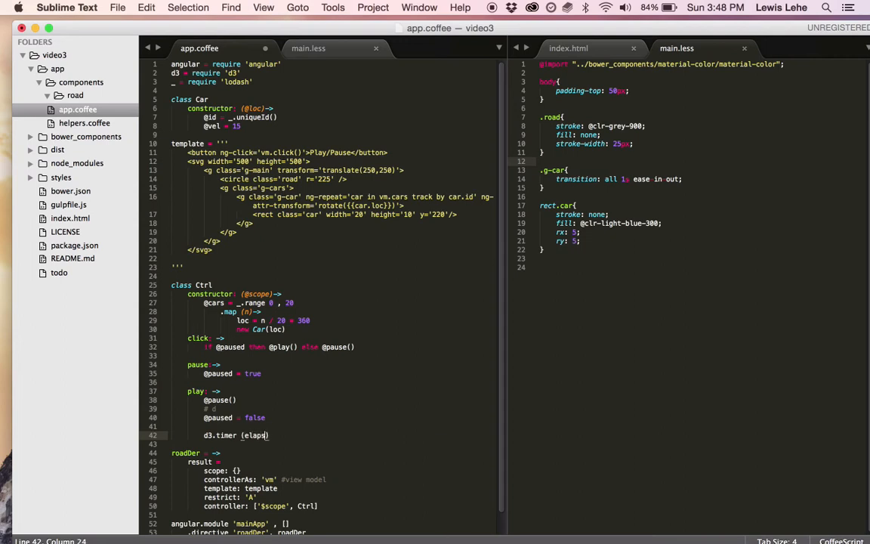
{"action": "type", "text": ")=>"}
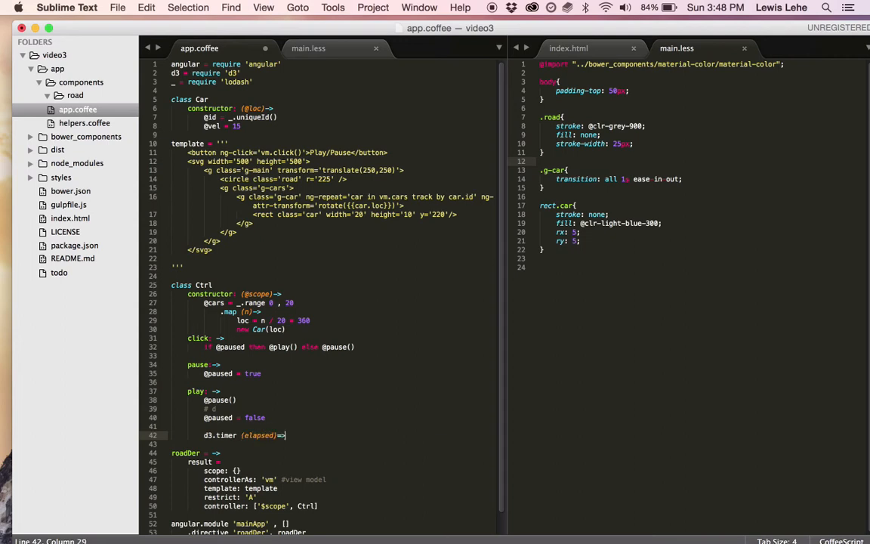
{"action": "key", "text": "enter"}
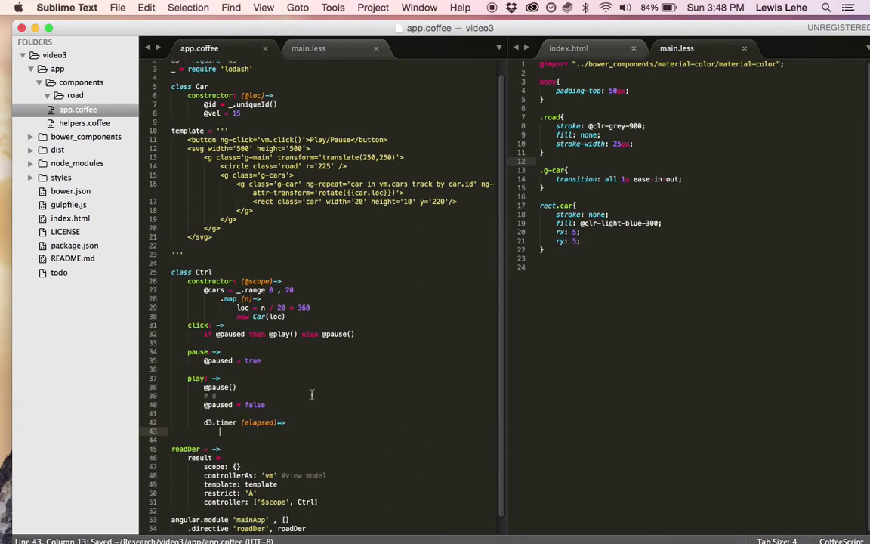
{"action": "type", "text": "@cars.forEach (car)->"}
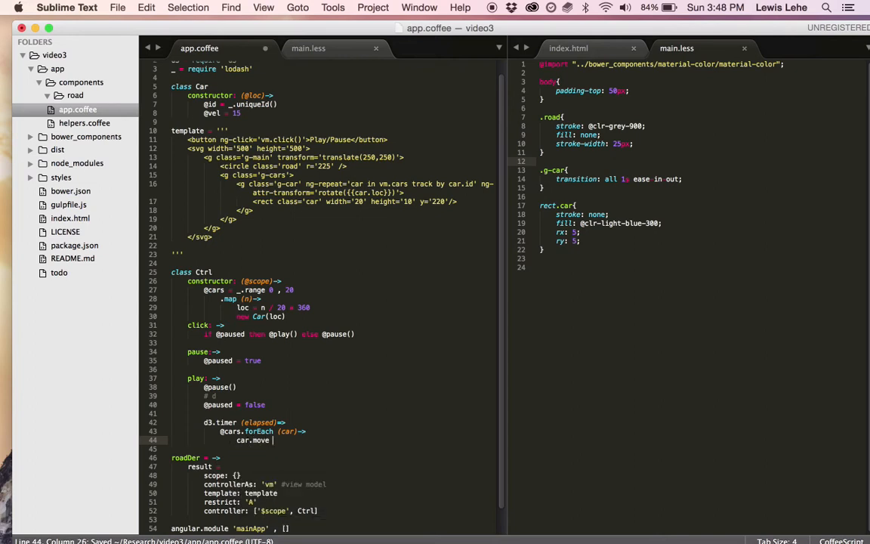
{"action": "type", "text": "dt"}
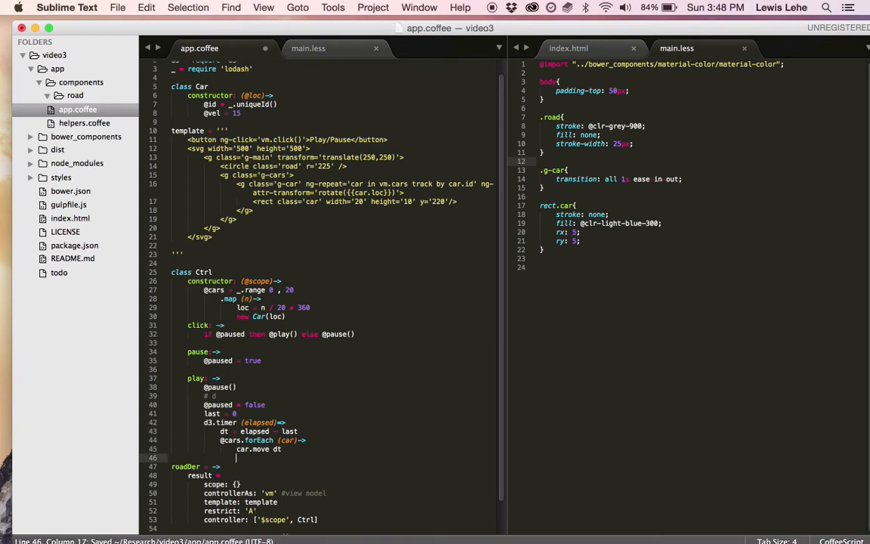
{"action": "type", "text": "last = elapsed"}
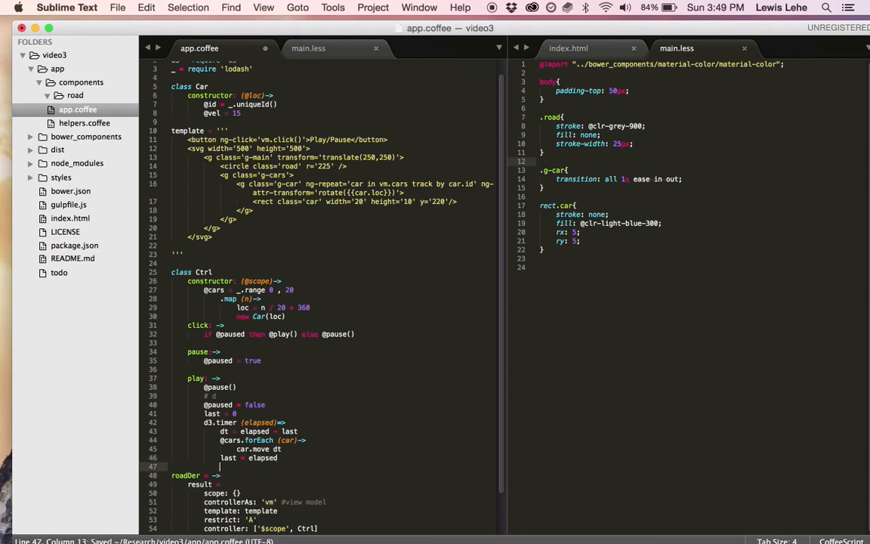
{"action": "type", "text": "@paused"}
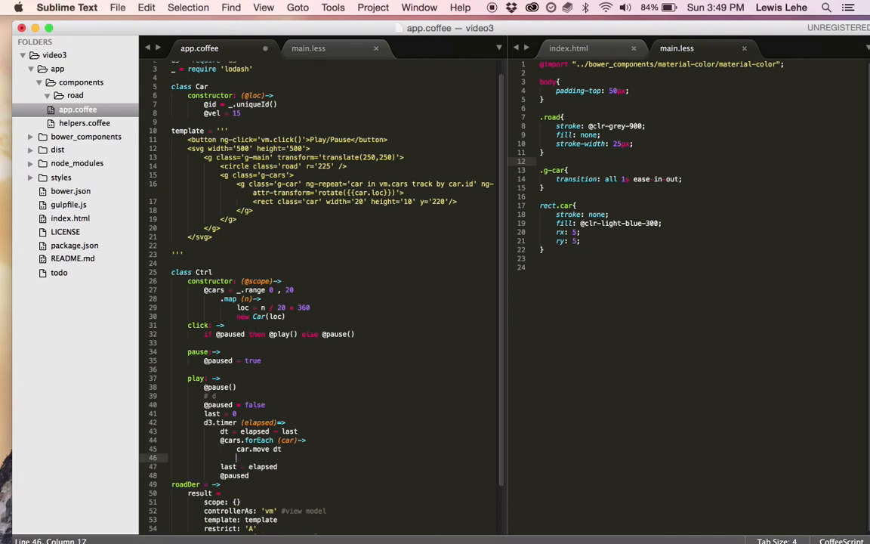
{"action": "type", "text": "@scope.$eva"}
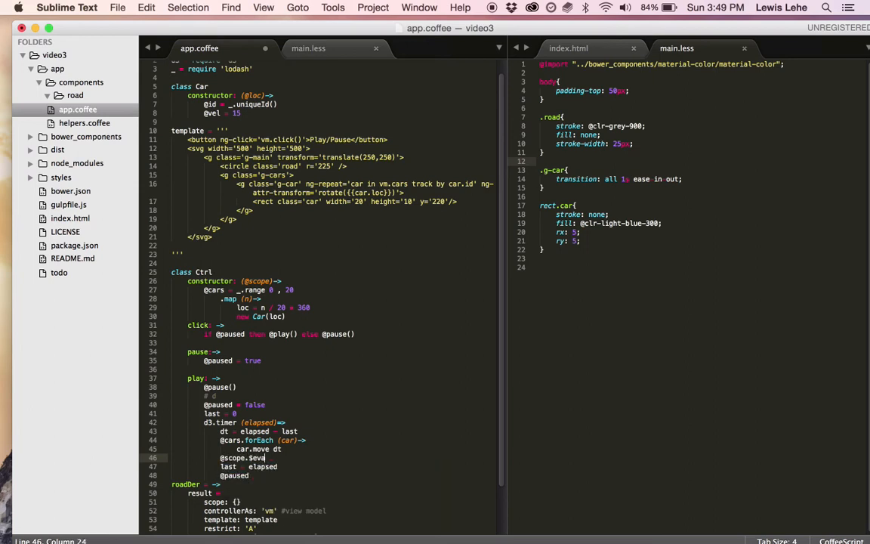
{"action": "type", "text": "Async()"}
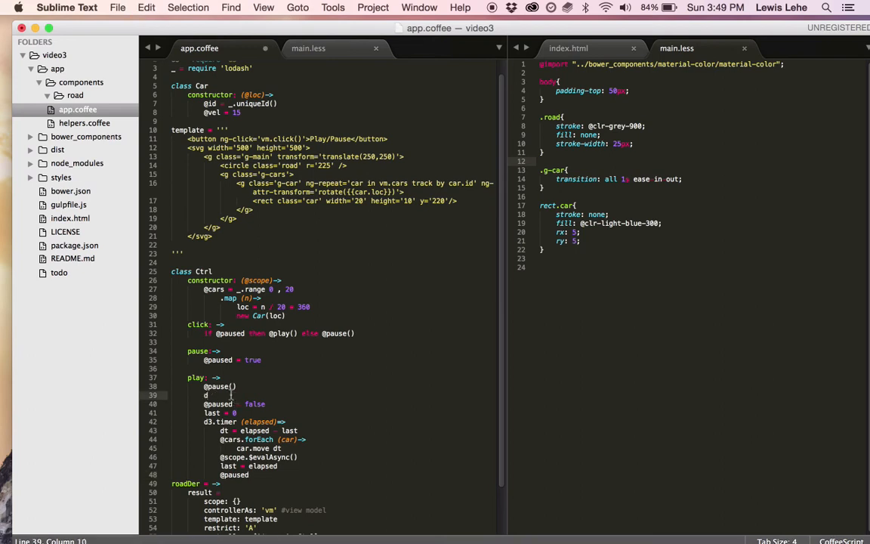
{"action": "type", "text": "3.timer.flush()"}
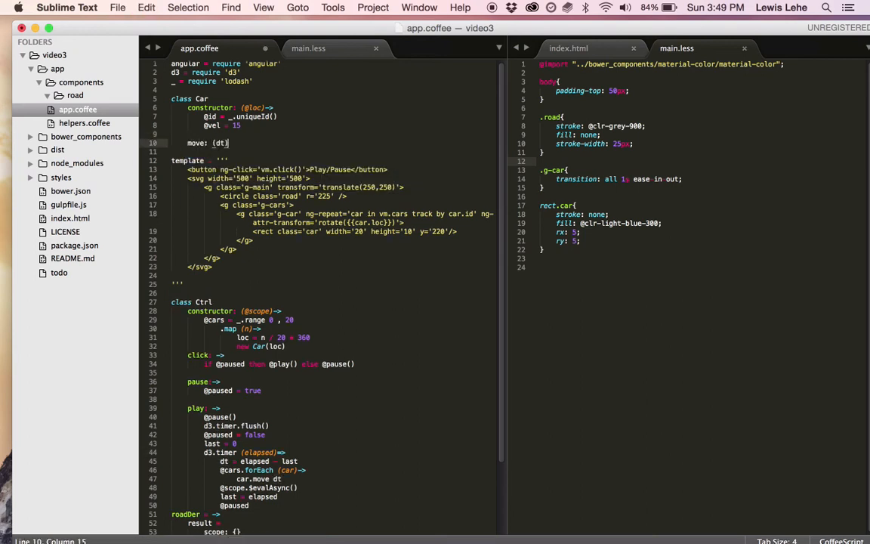
{"action": "type", "text": "@loc += d"}
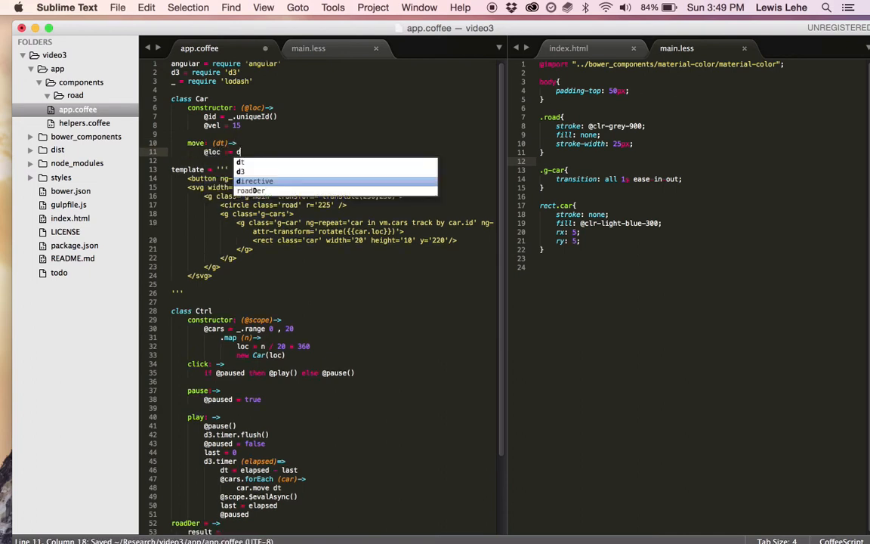
{"action": "type", "text": "t/1000 * @"}
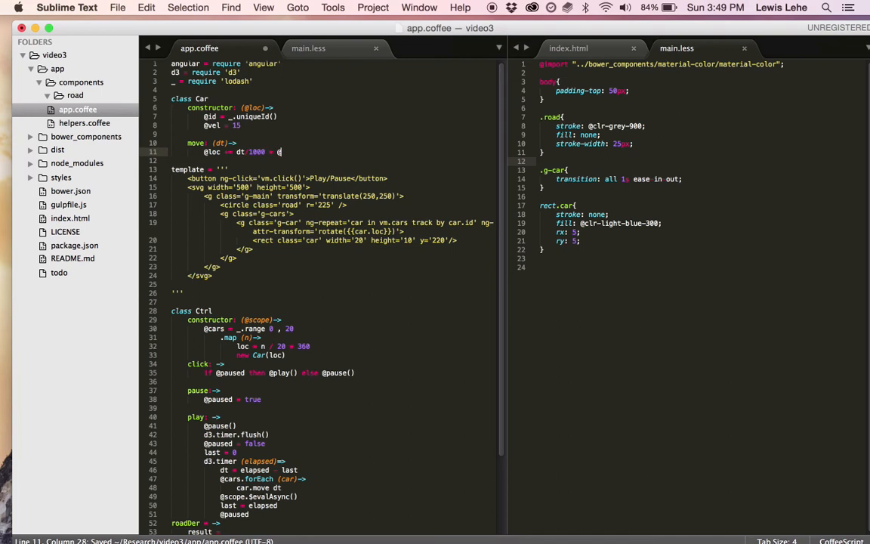
{"action": "type", "text": "vel"}
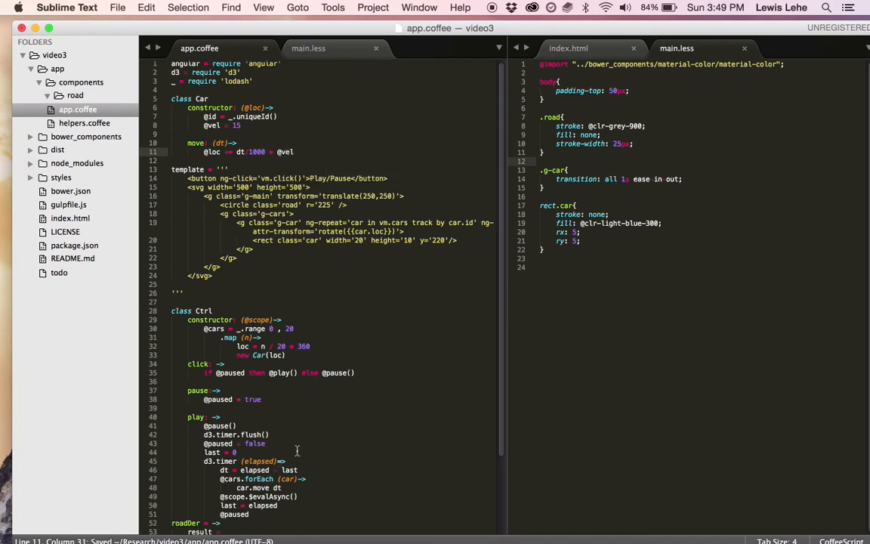
{"action": "scroll", "scroll_direction": "down", "scroll_amount": 3}
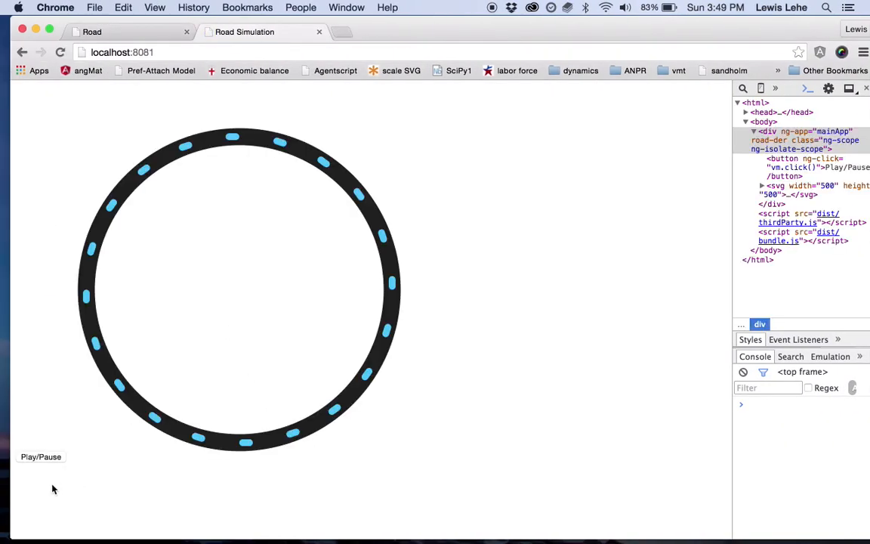
Start the cars moving with Play/Pause, then pause them again.
{"action": "left_click", "coordinate": [40, 457]}
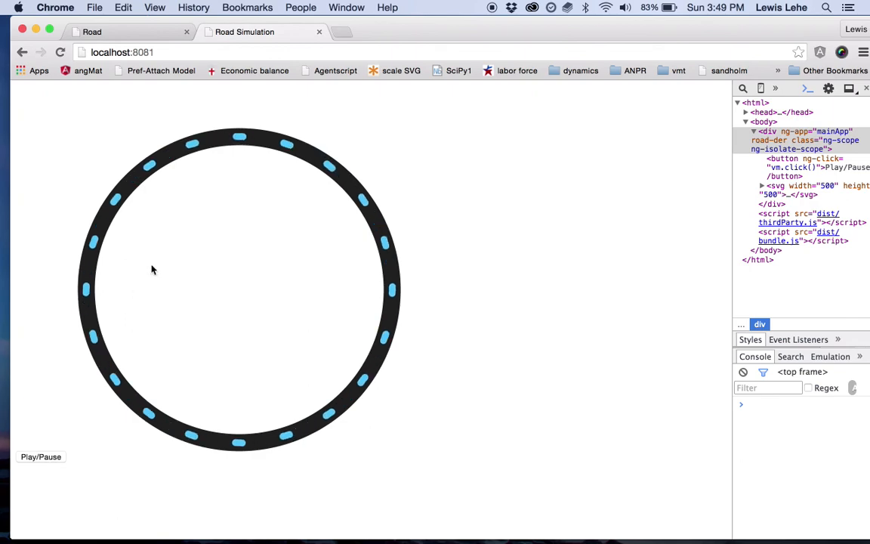
{"action": "left_click", "coordinate": [39, 456]}
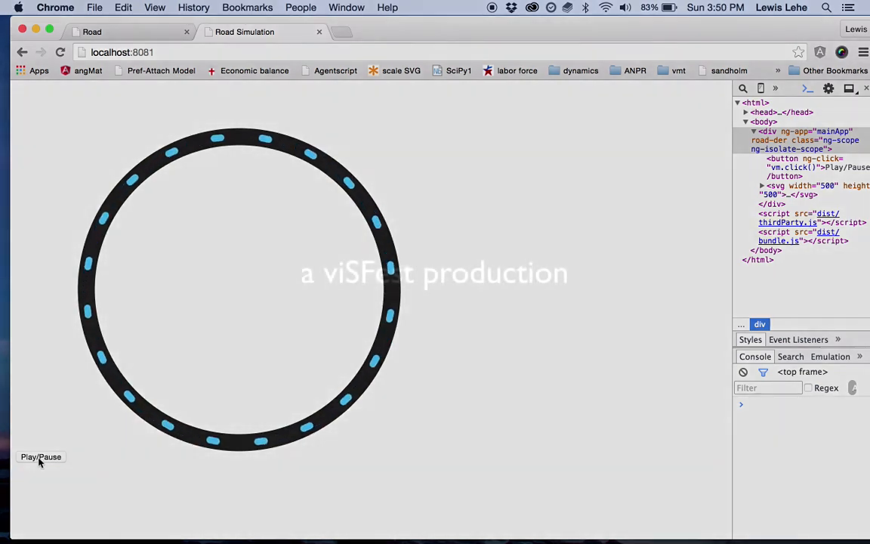